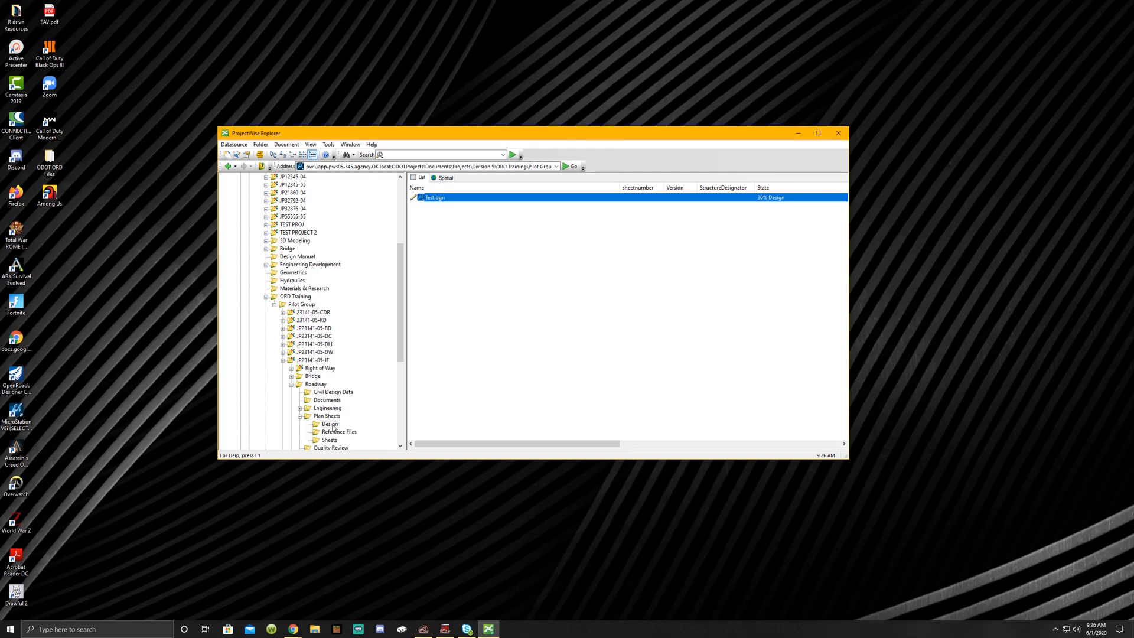
# - Browse to zProjectResources > Standards > Seed to list the 2D and 3D ODOT-Master seeds
pyautogui.scroll(-3)
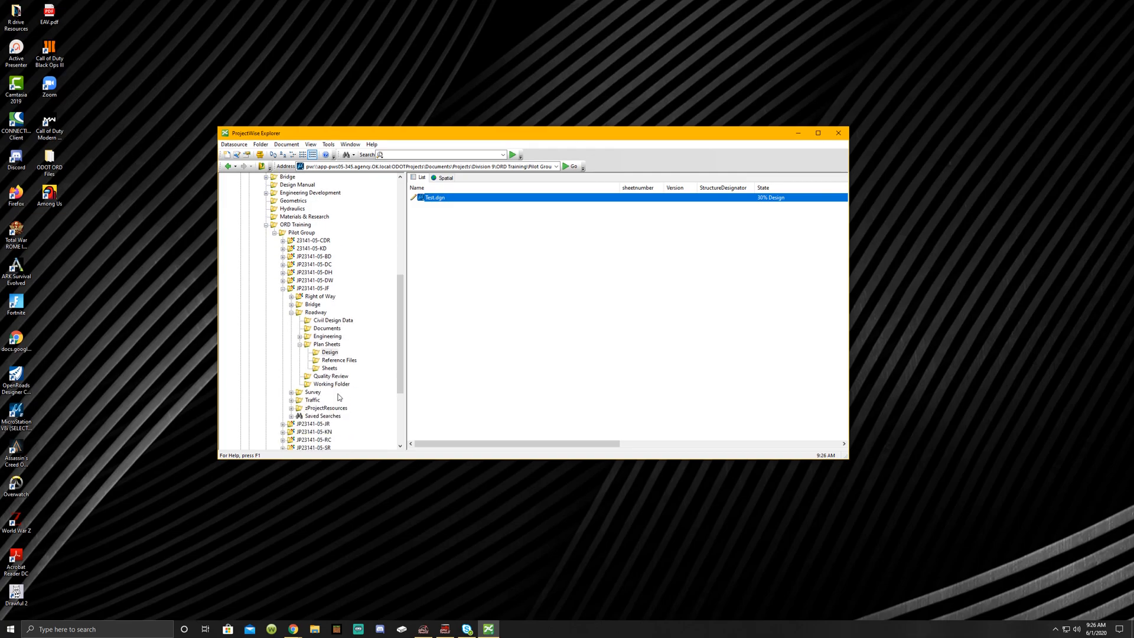
pyautogui.moveTo(290, 413)
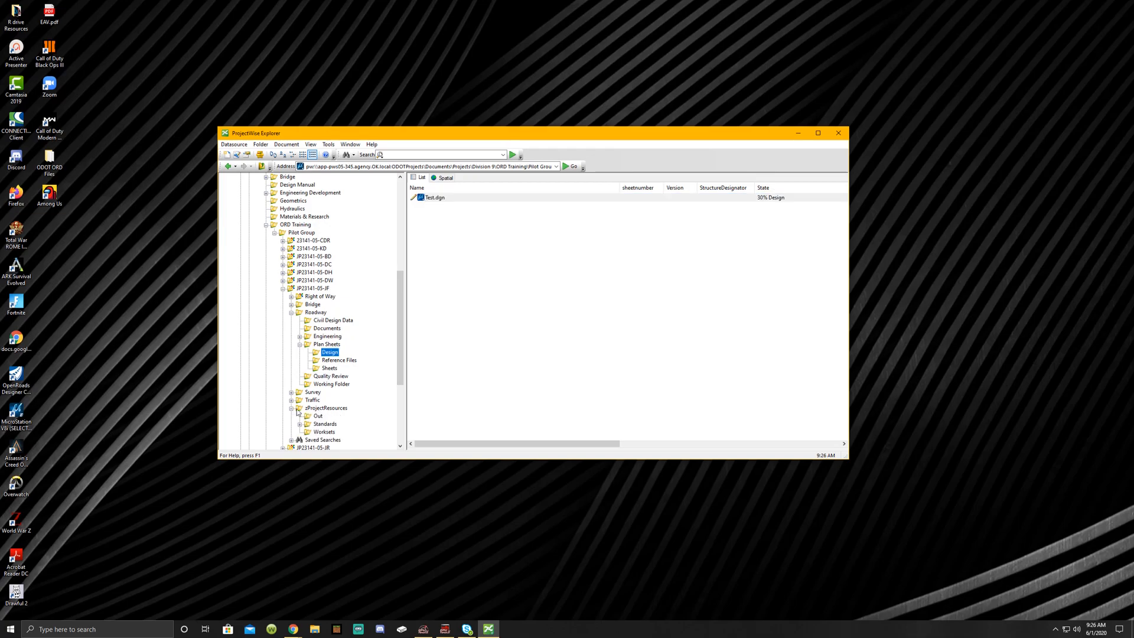
pyautogui.click(326, 400)
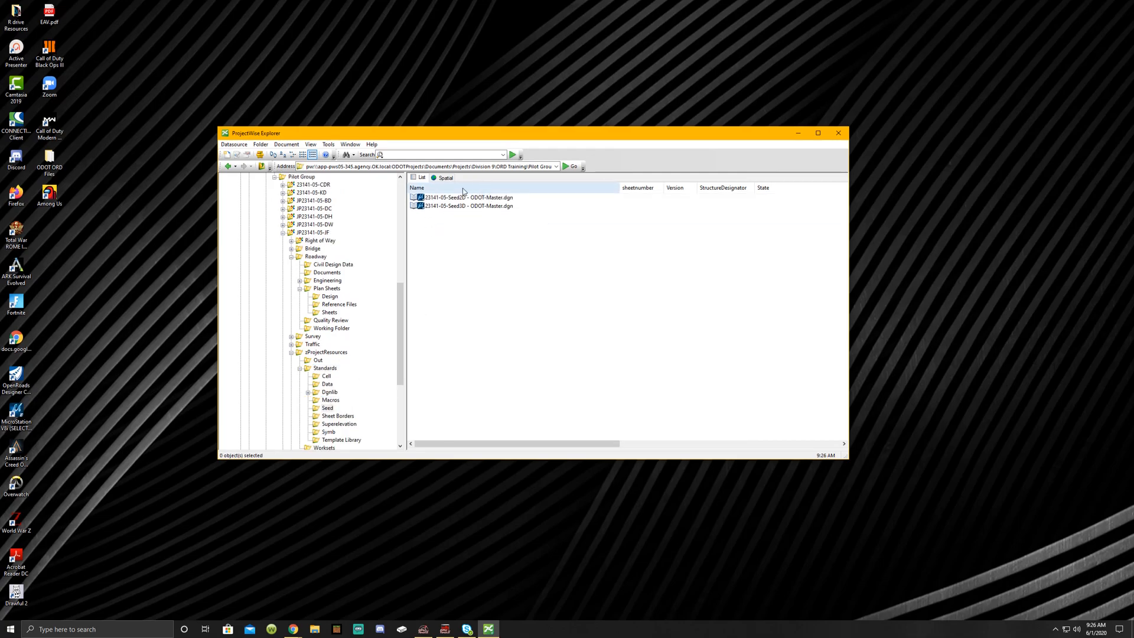
pyautogui.click(467, 197)
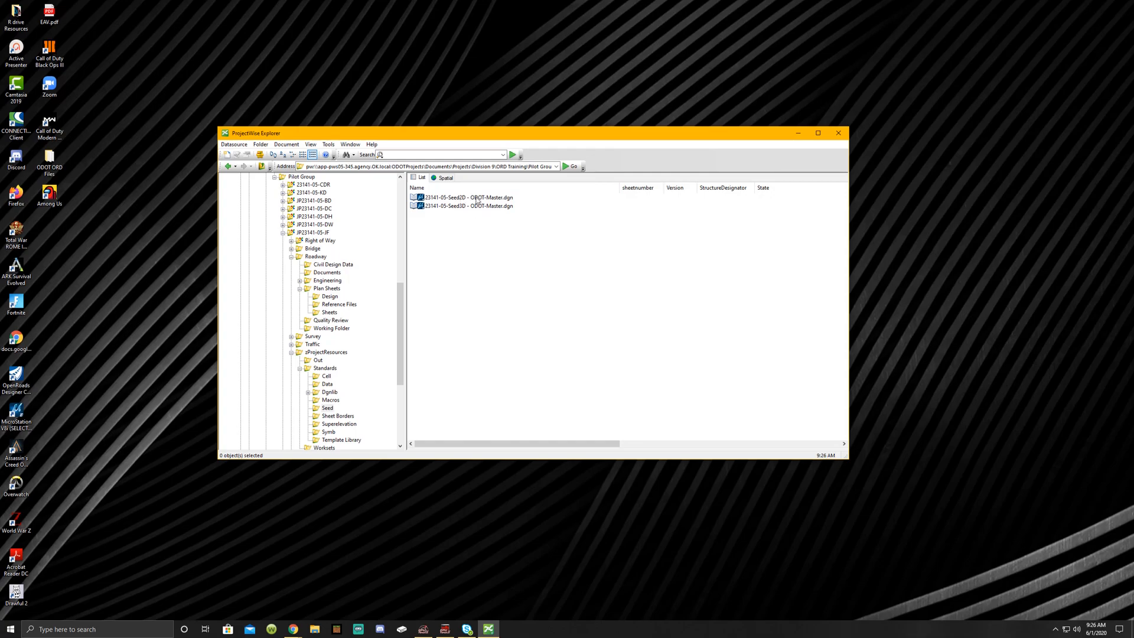
pyautogui.moveTo(470, 210)
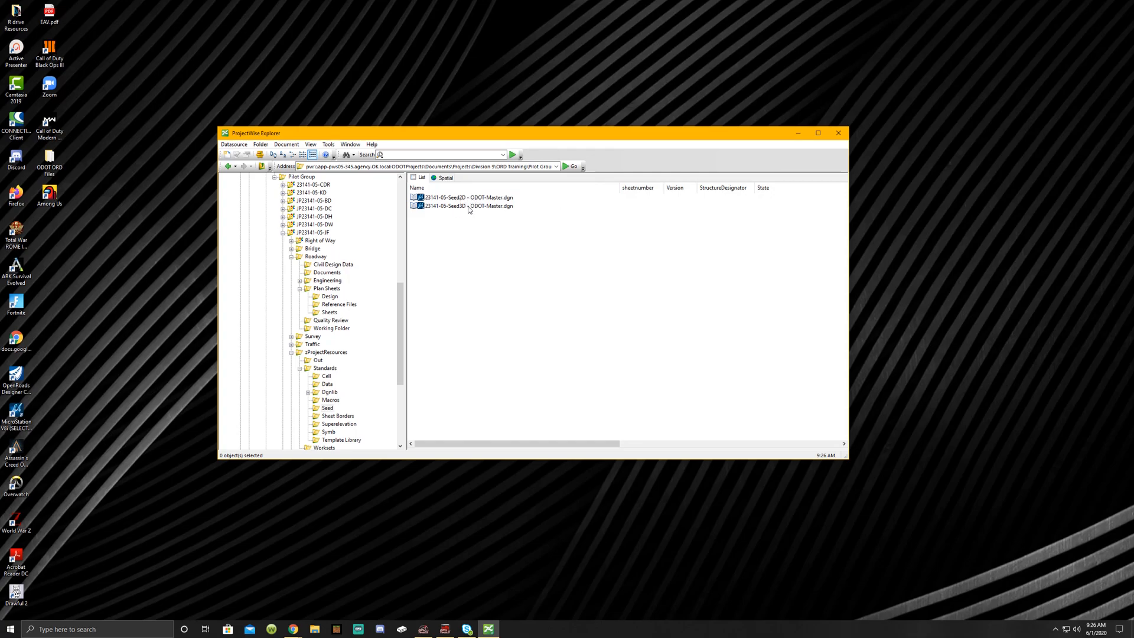
pyautogui.moveTo(469, 211)
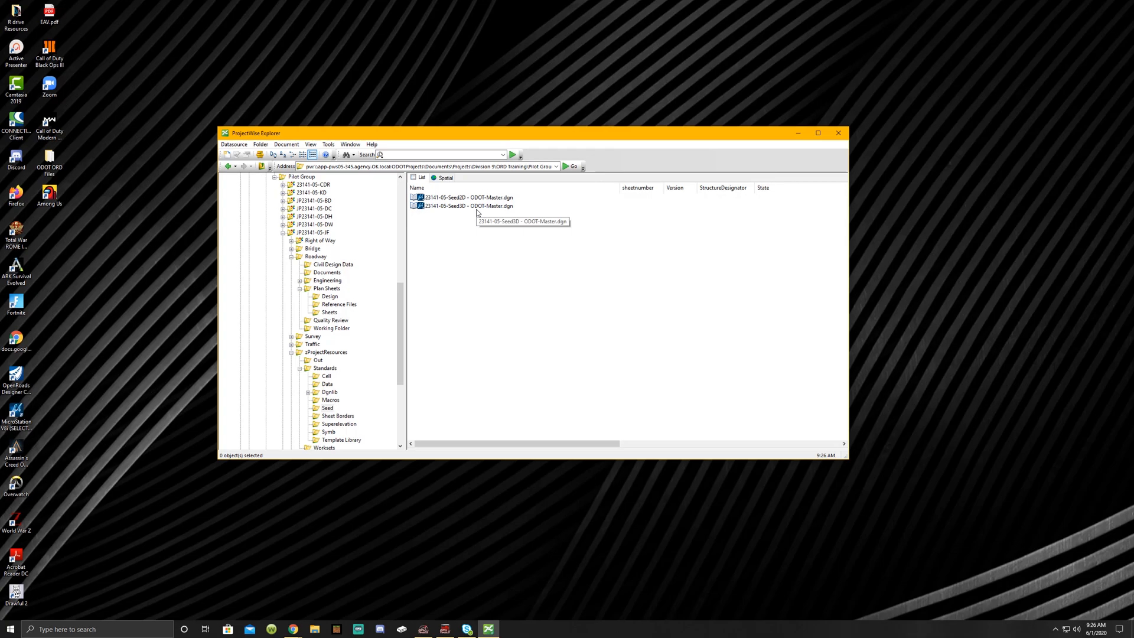
# - Copy 23141-05-Seed3D - ODOT-Master.dgn and paste it into the Design folder
pyautogui.click(467, 206)
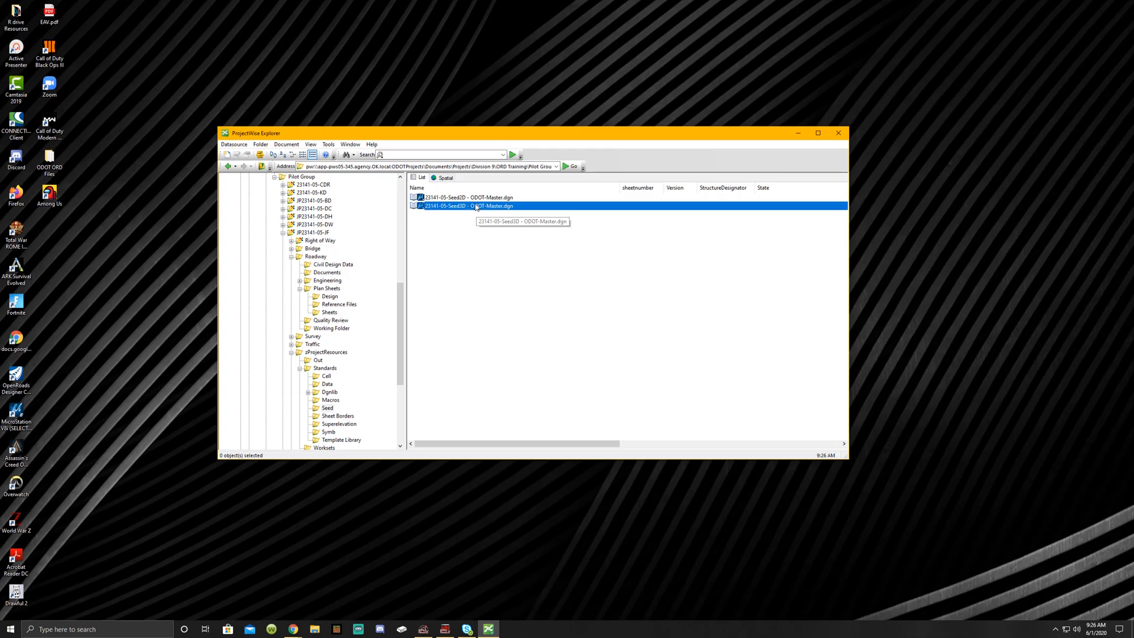
pyautogui.rightClick(469, 206)
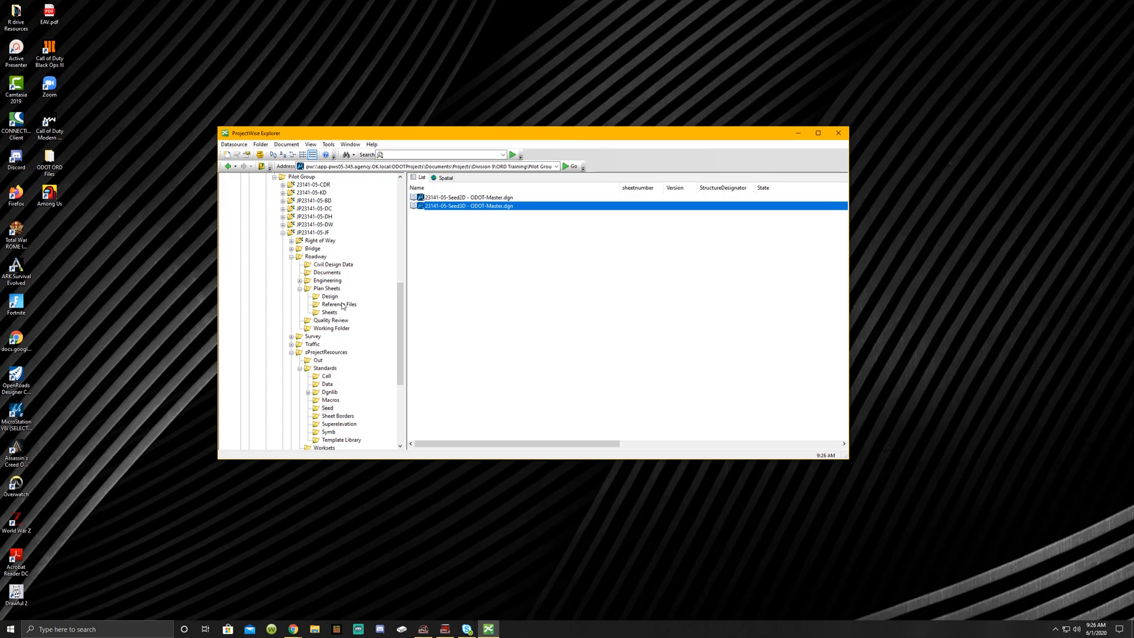
pyautogui.rightClick(466, 198)
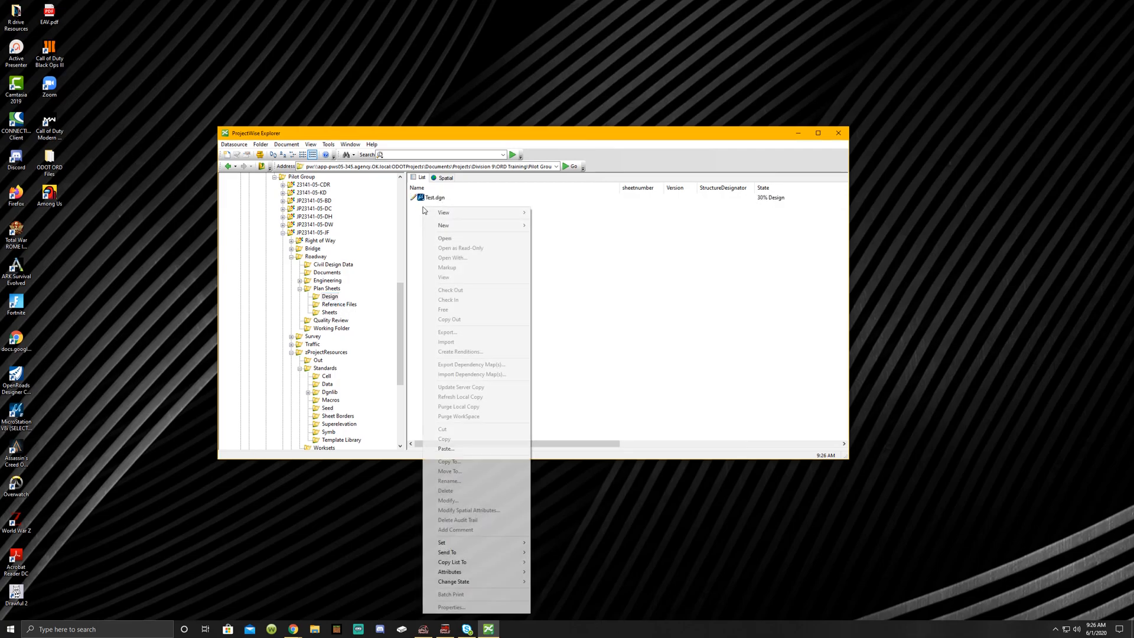
pyautogui.click(446, 448)
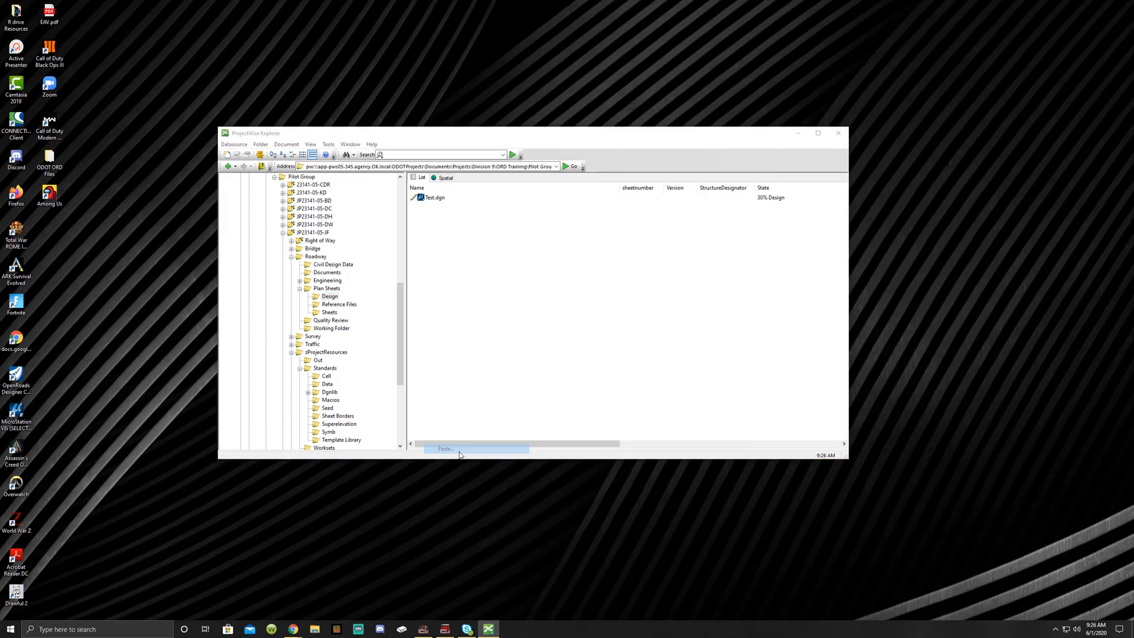
pyautogui.click(445, 449)
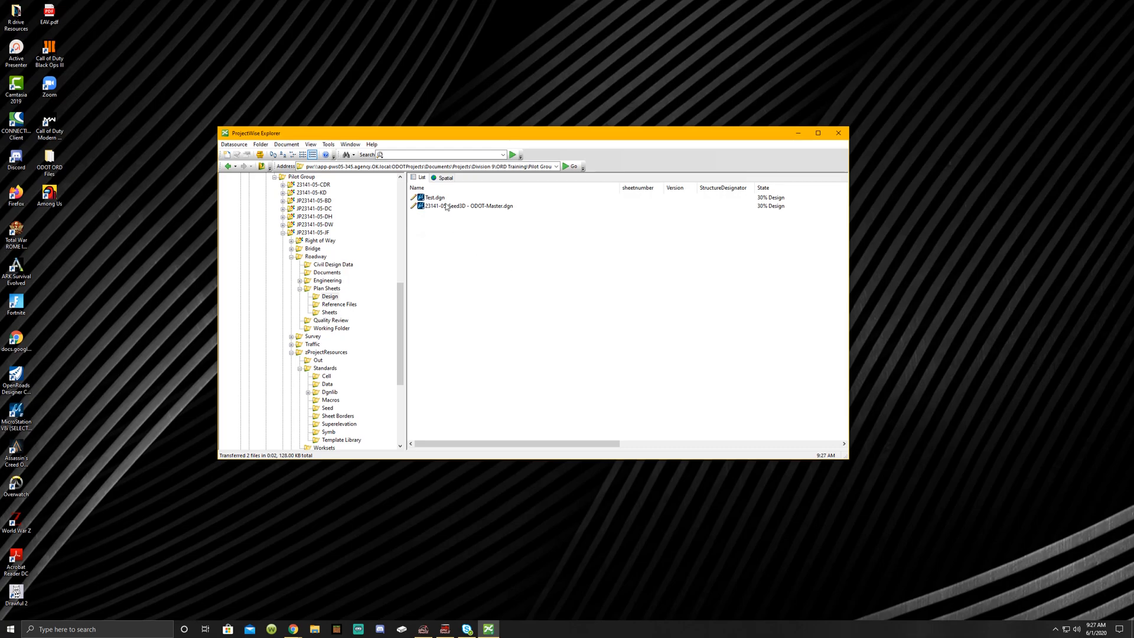
# - Rename the copied 3D seed file to 23141-05-Existing.dgn
pyautogui.click(467, 206)
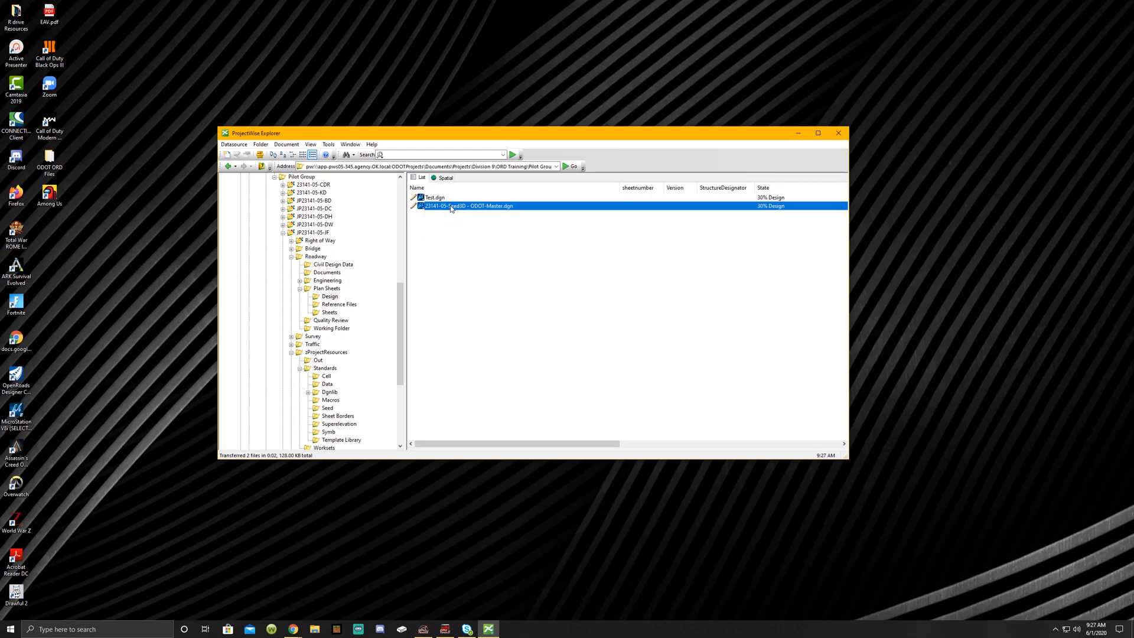
pyautogui.rightClick(466, 206)
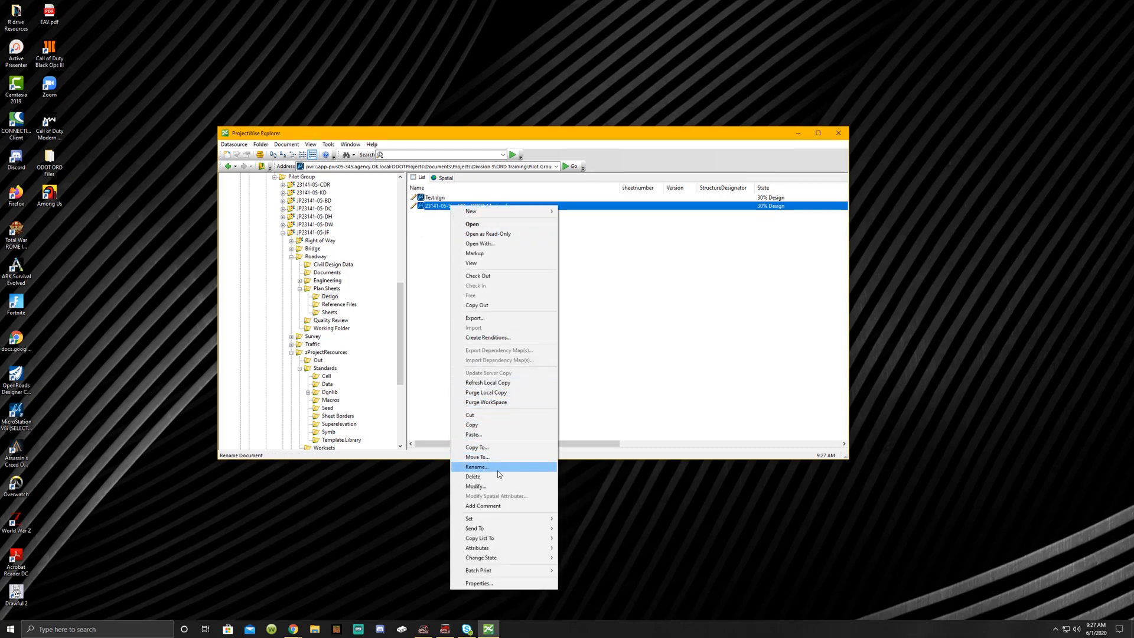
pyautogui.click(477, 467)
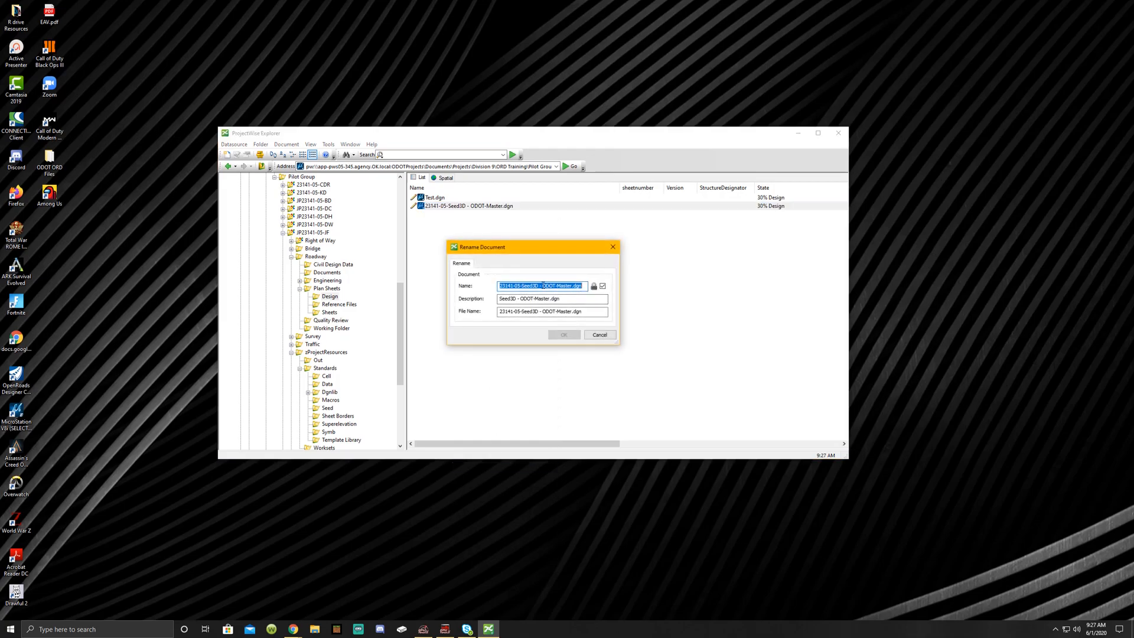
pyautogui.click(558, 285)
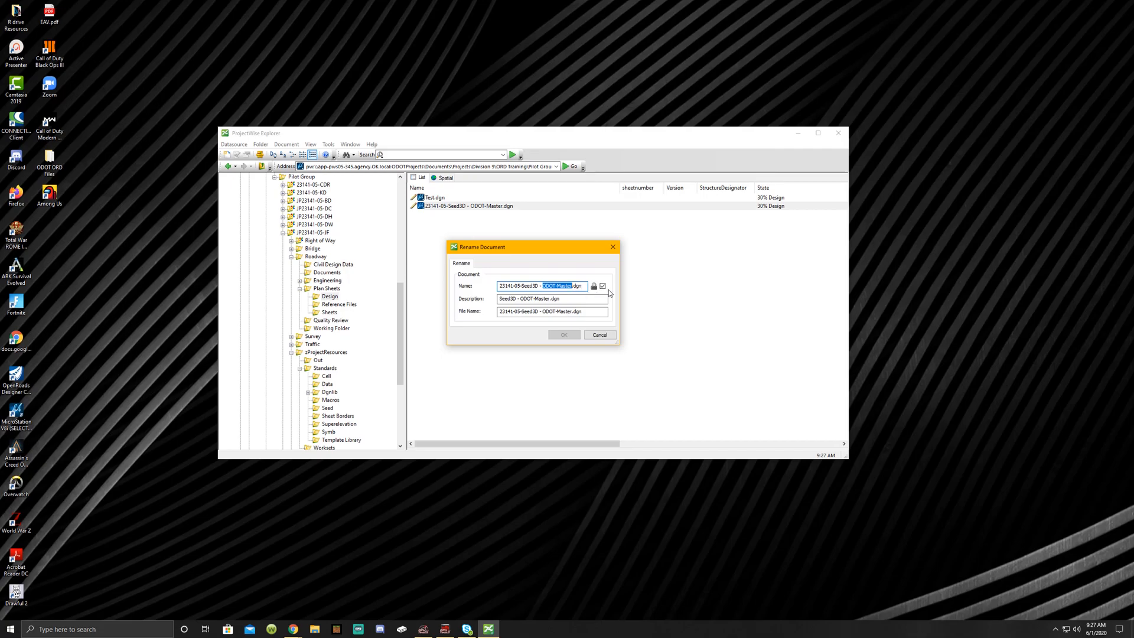
pyautogui.press('Delete')
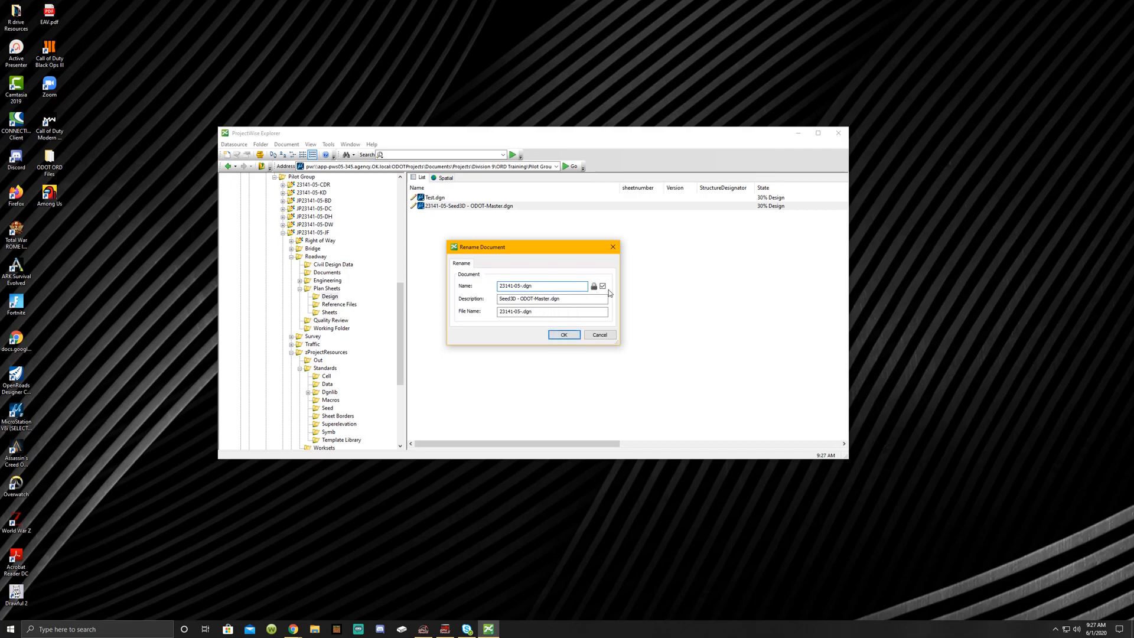
pyautogui.write('Existi')
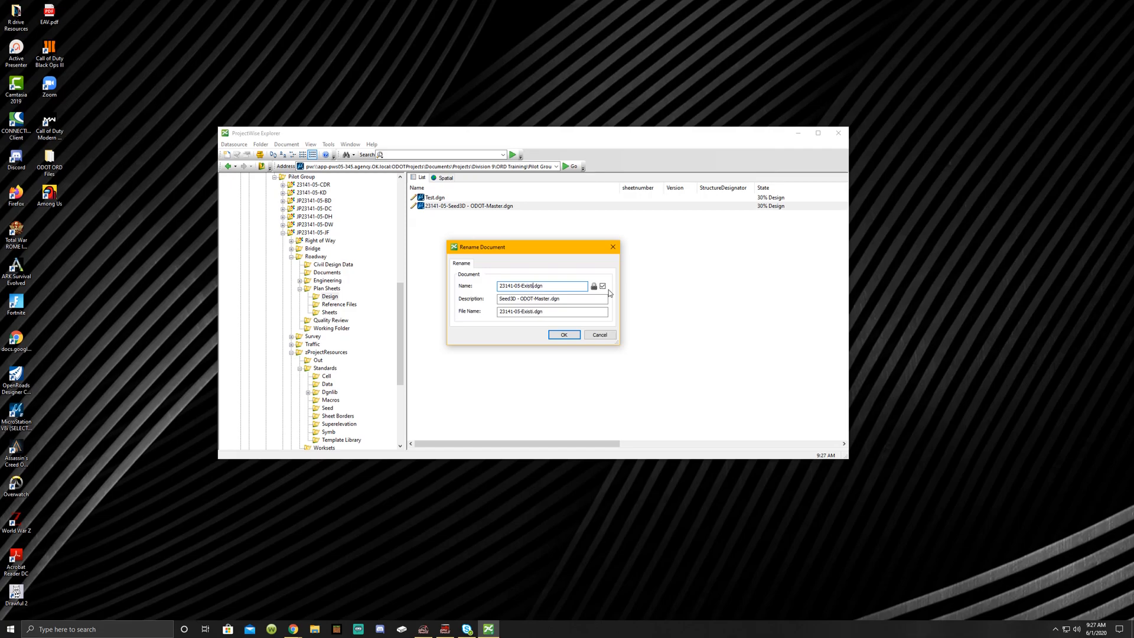
pyautogui.write('ng')
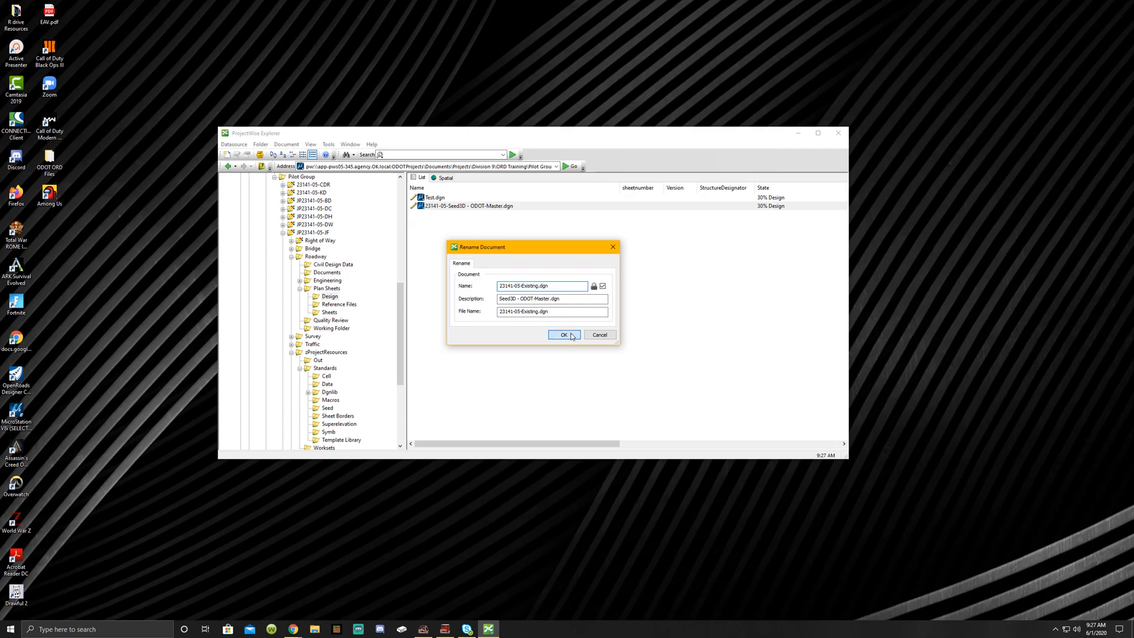
pyautogui.click(564, 335)
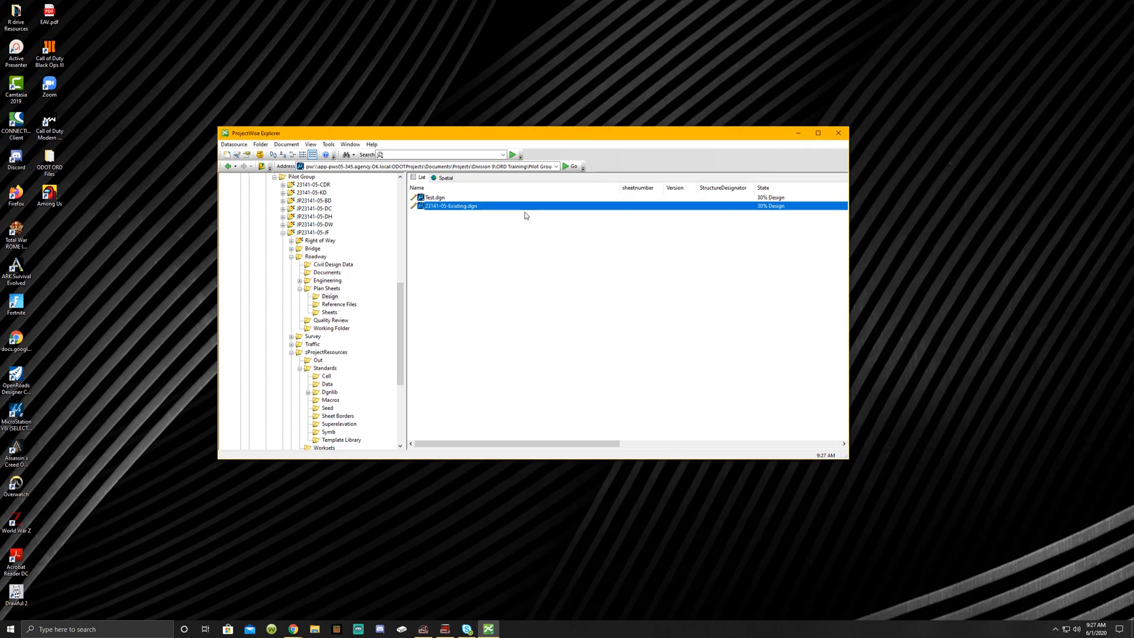
pyautogui.moveTo(531, 214)
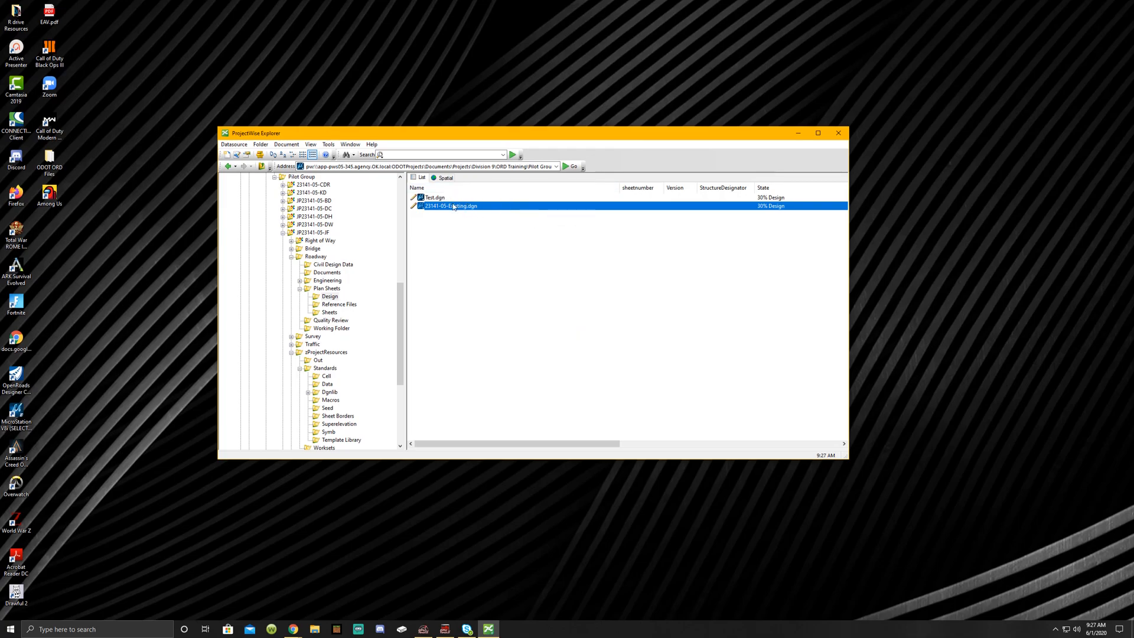
# - Delete the 23141-05-Existing.dgn copy and open Test.dgn from the Design folder
pyautogui.rightClick(450, 206)
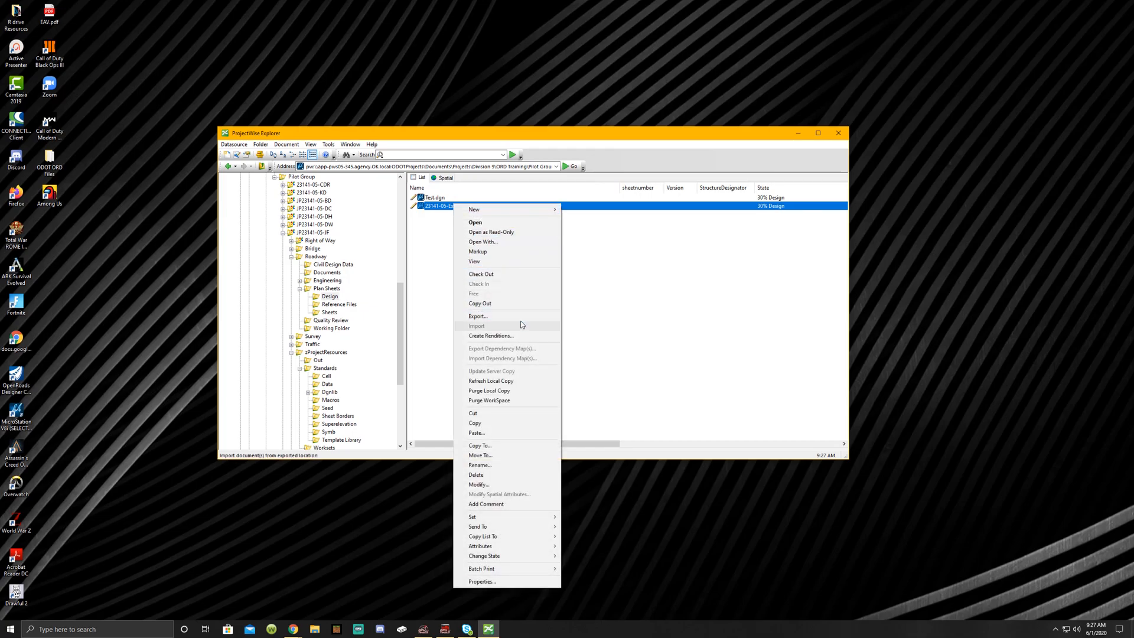
pyautogui.click(476, 474)
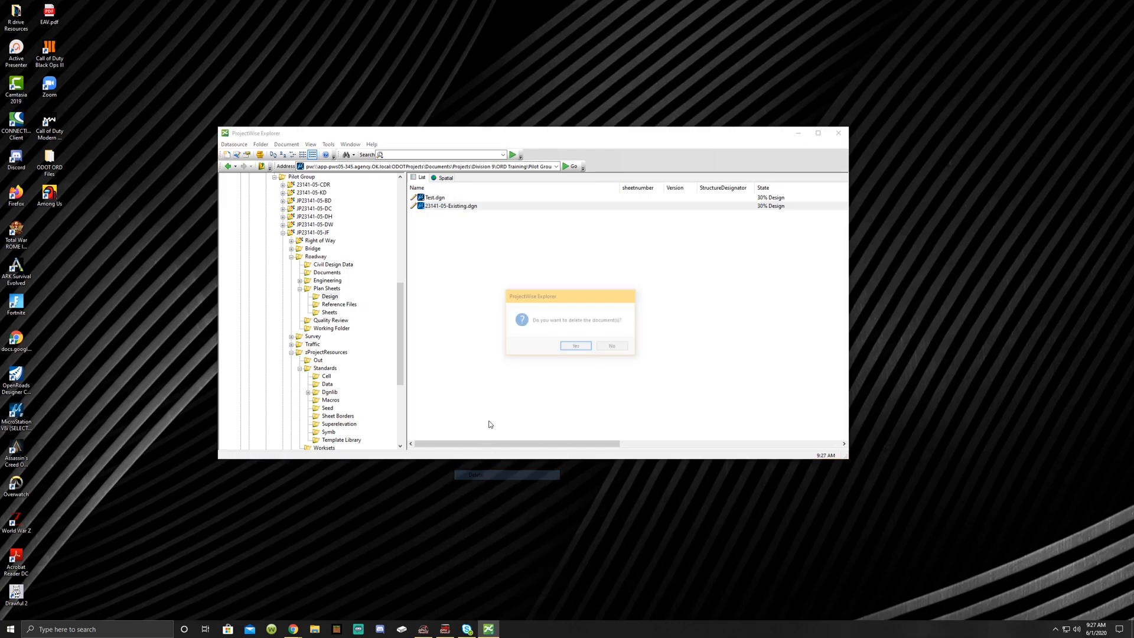
pyautogui.click(575, 346)
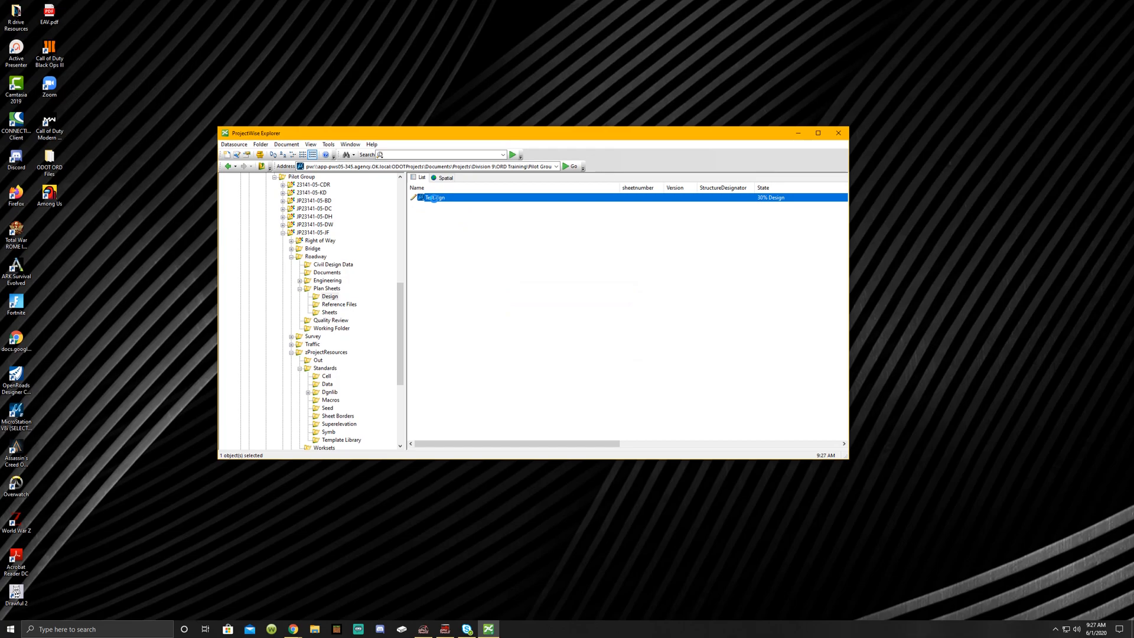
pyautogui.doubleClick(434, 198)
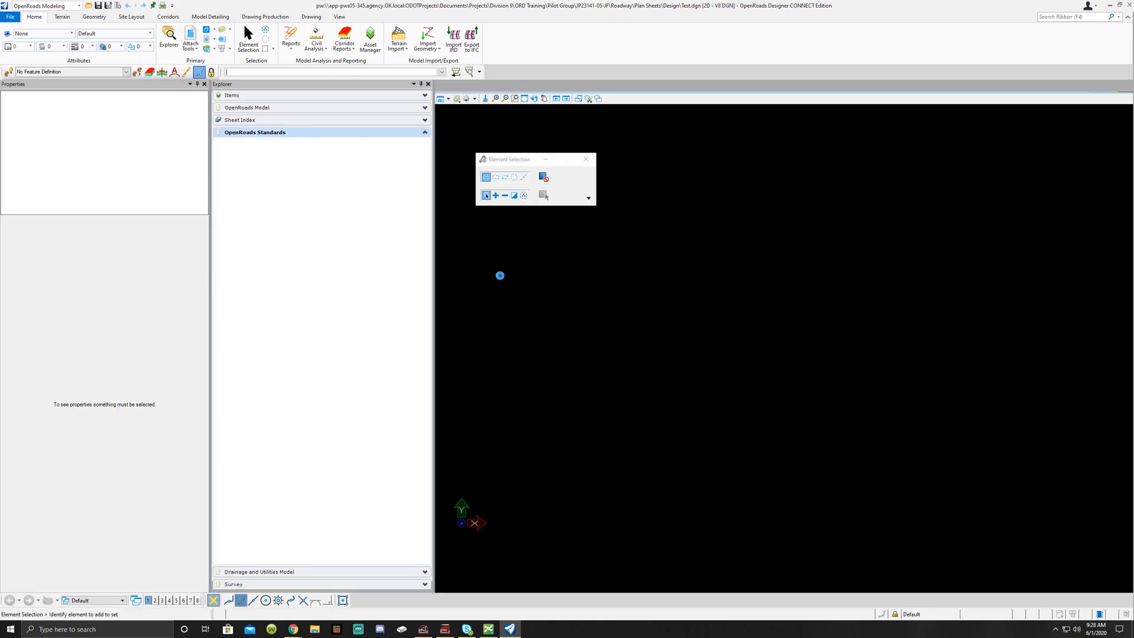
# - Move to the File tab once Test.dgn has loaded
pyautogui.click(255, 132)
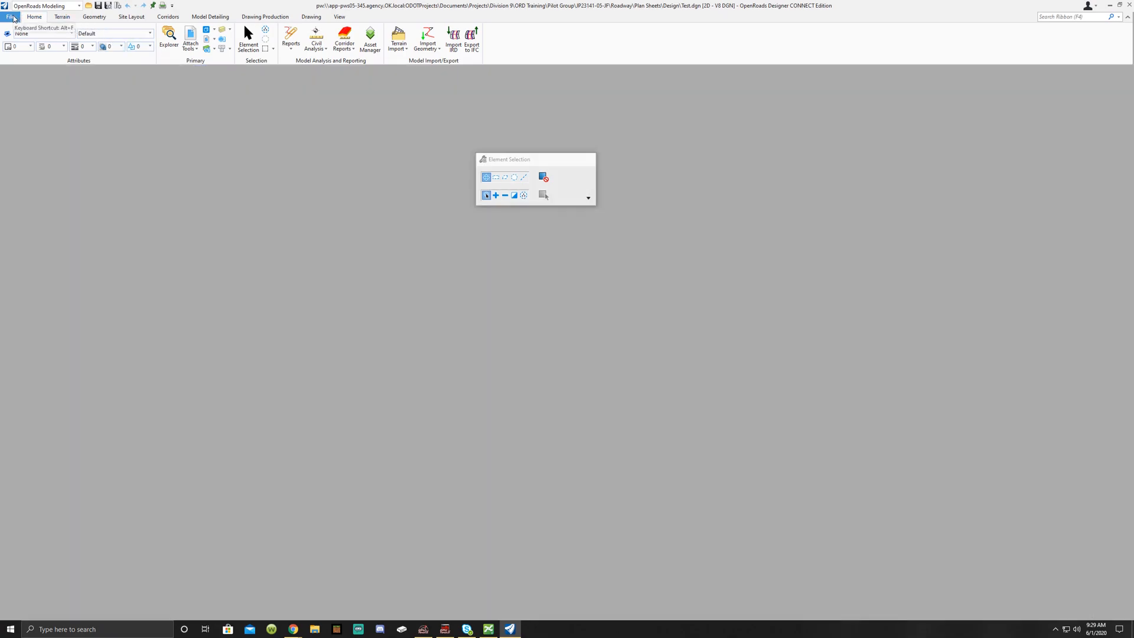
# - Start a new no-wizard document with the Plan Sheets\Design folder as its destination
pyautogui.click(10, 16)
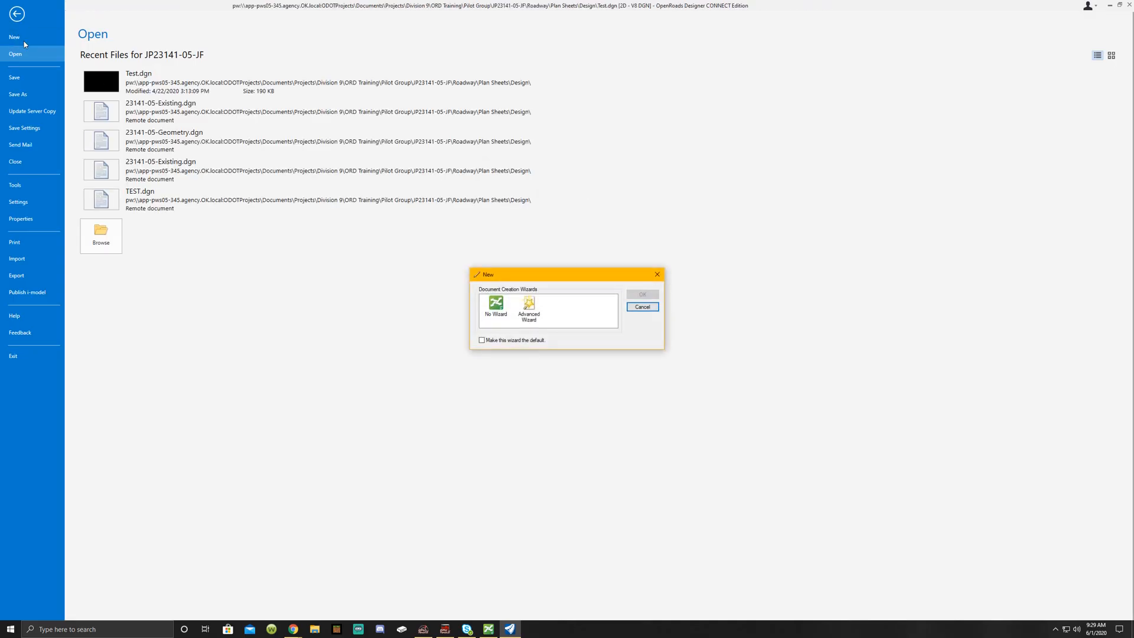
pyautogui.click(496, 305)
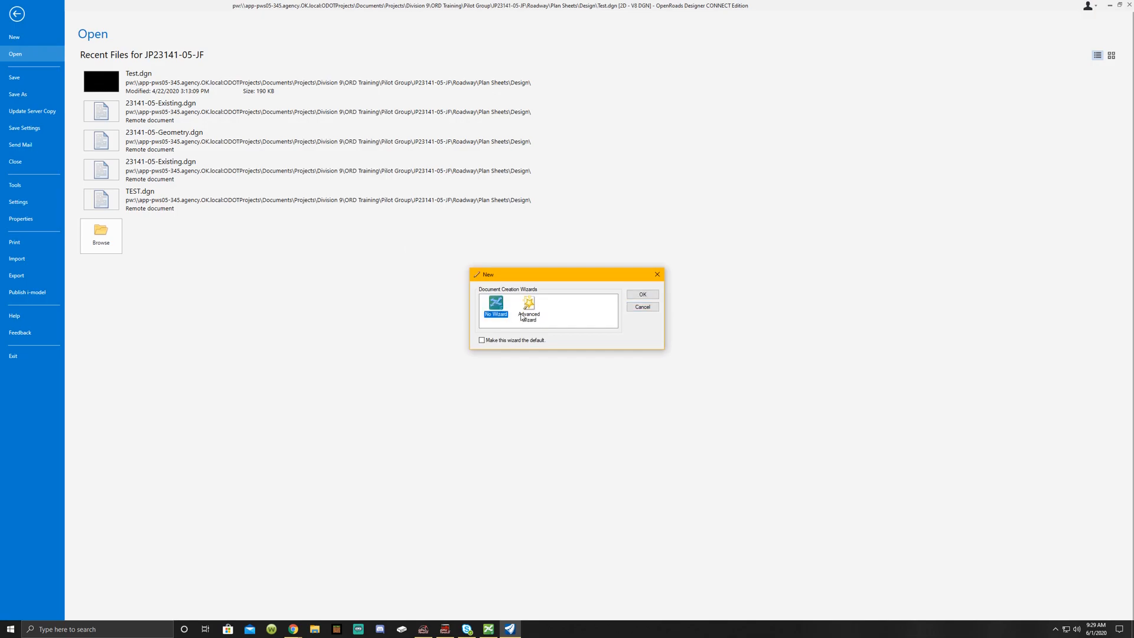
pyautogui.click(641, 293)
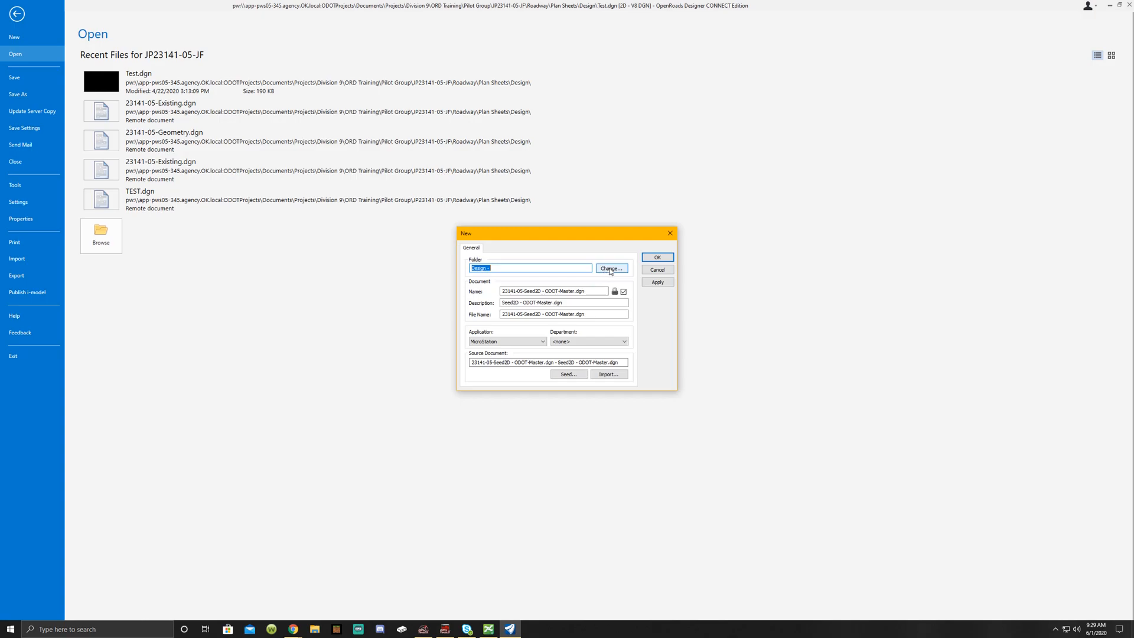
pyautogui.click(612, 268)
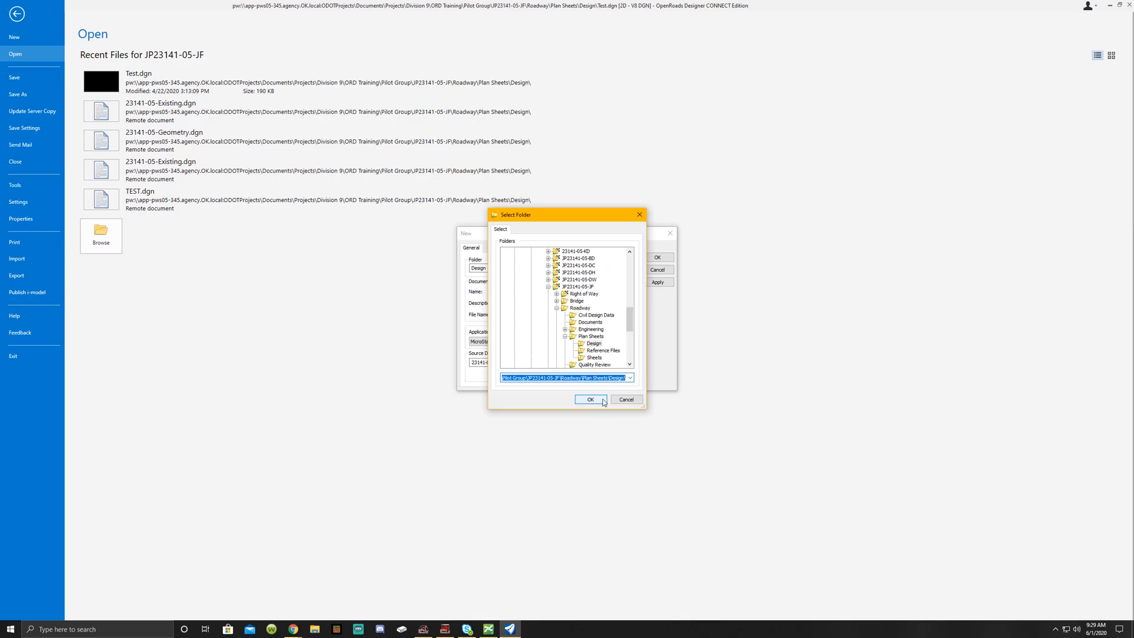
pyautogui.click(590, 400)
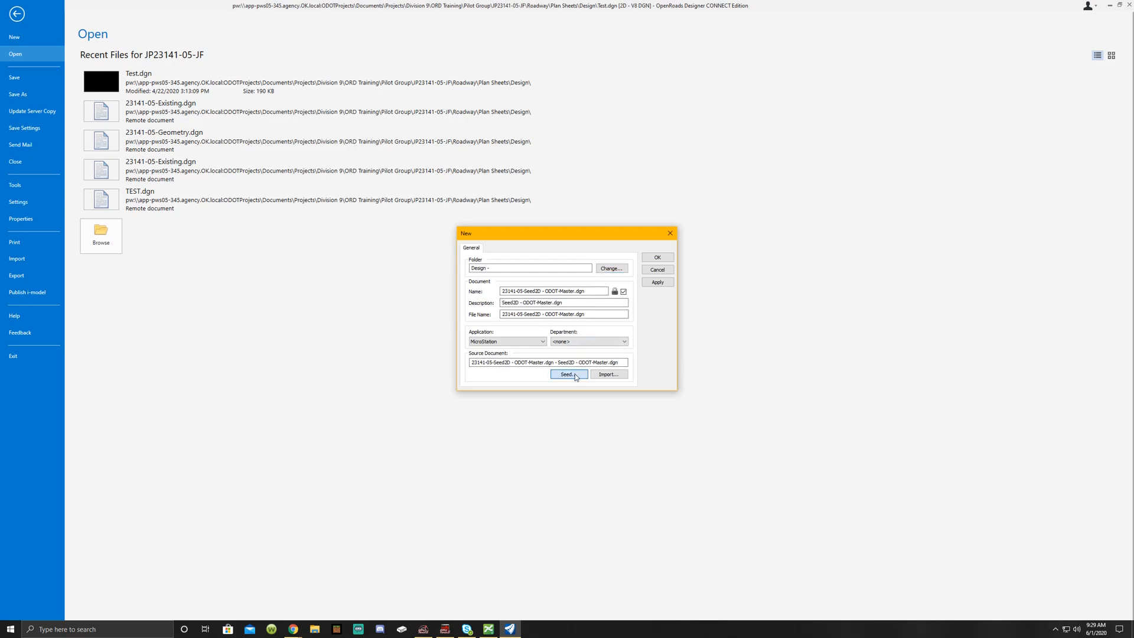
# - Base the new document on the read-only Seed3D ODOT-Master seed and name it 23141-05-Existing.dgn
pyautogui.click(569, 374)
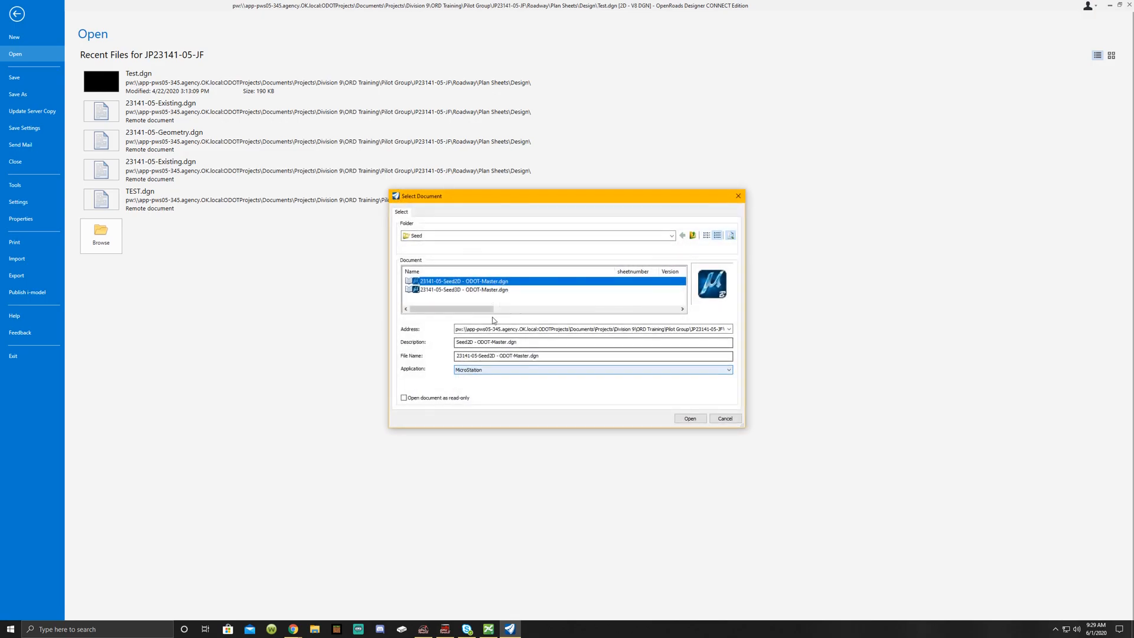
pyautogui.click(671, 235)
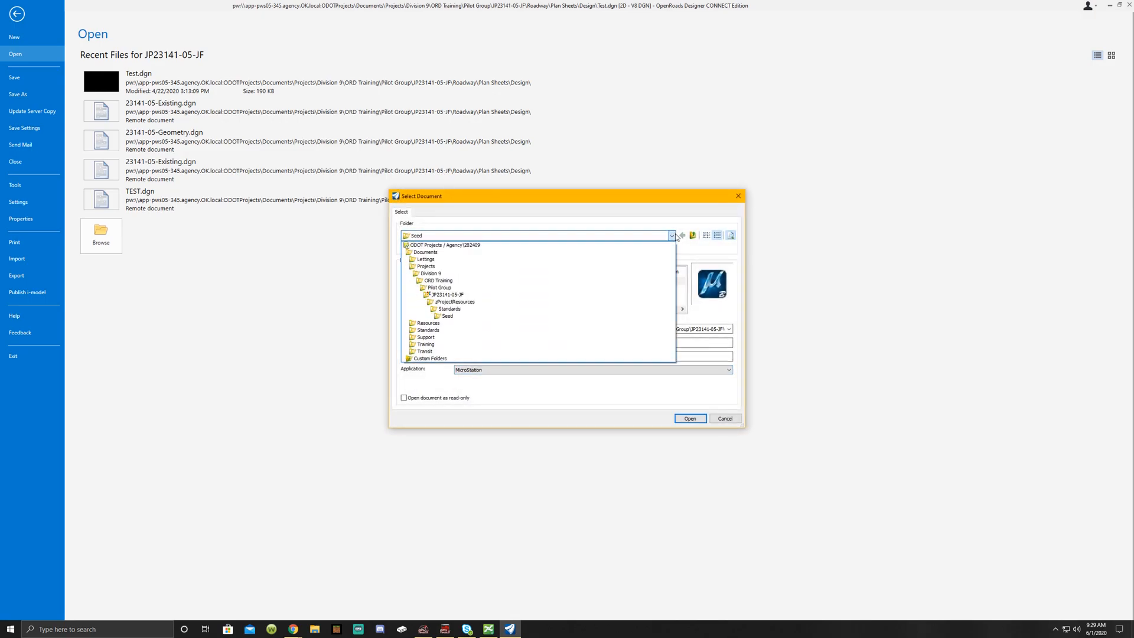
pyautogui.click(447, 316)
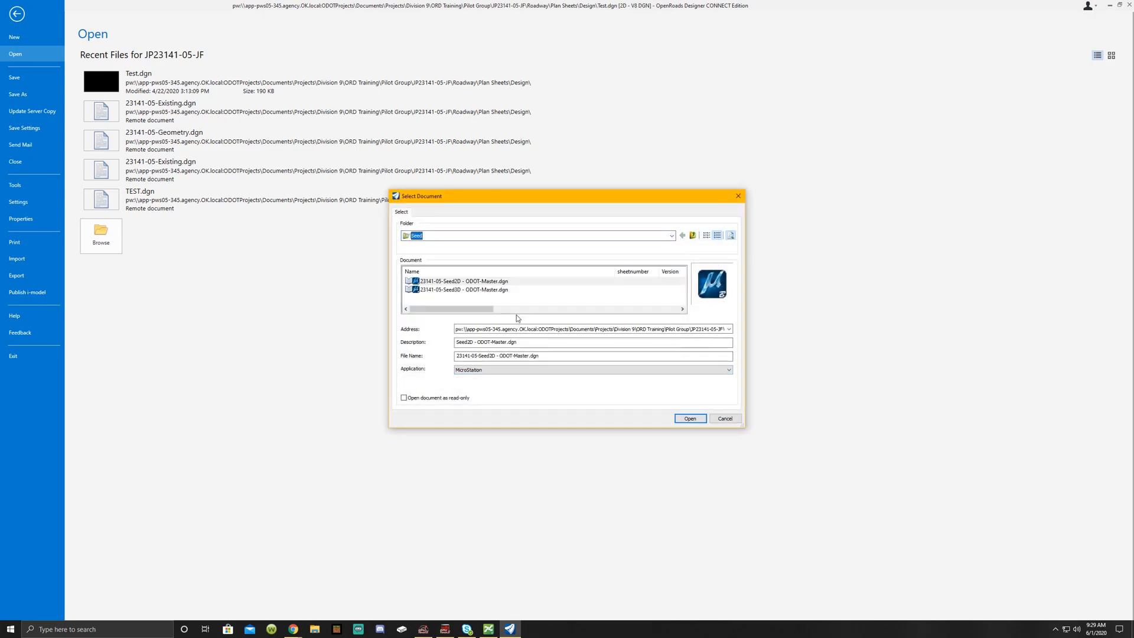
pyautogui.click(689, 419)
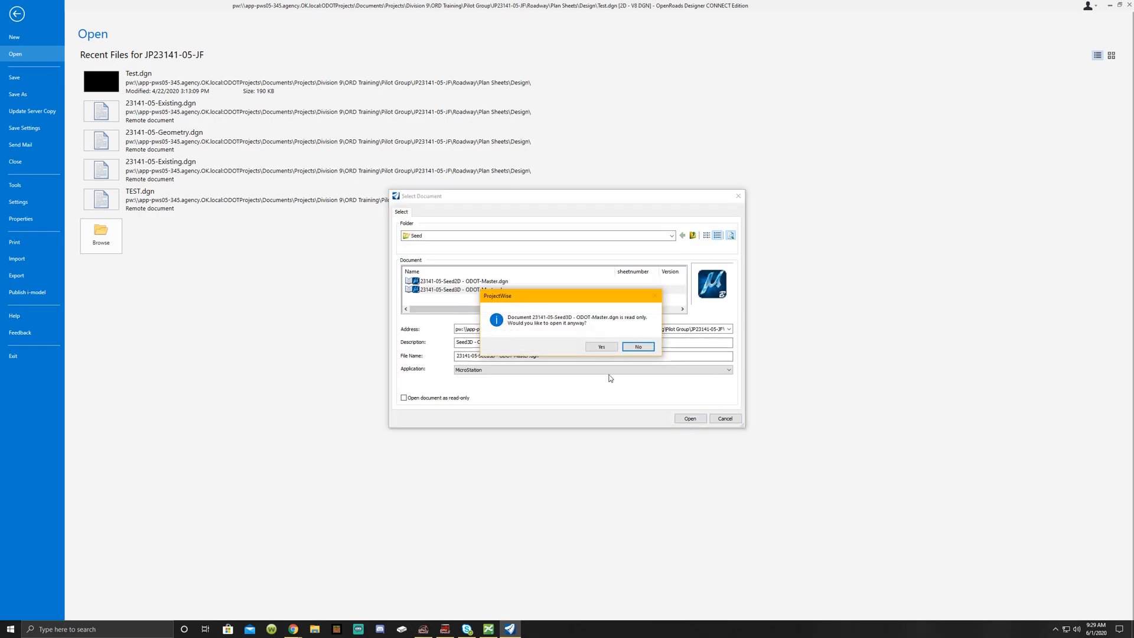
pyautogui.click(638, 347)
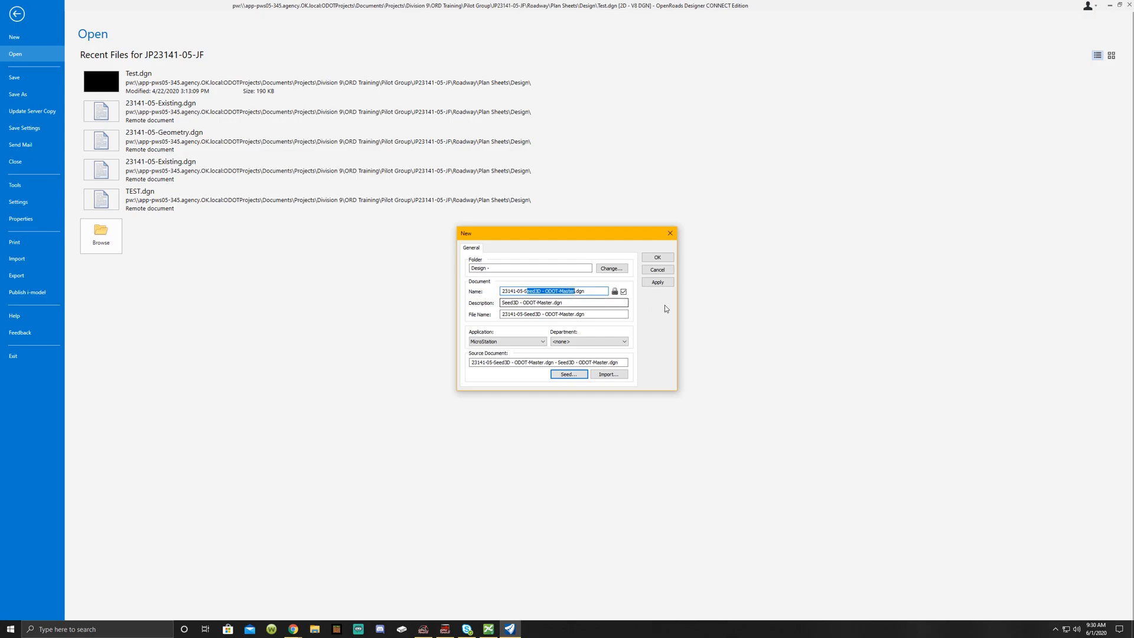
pyautogui.press('Delete')
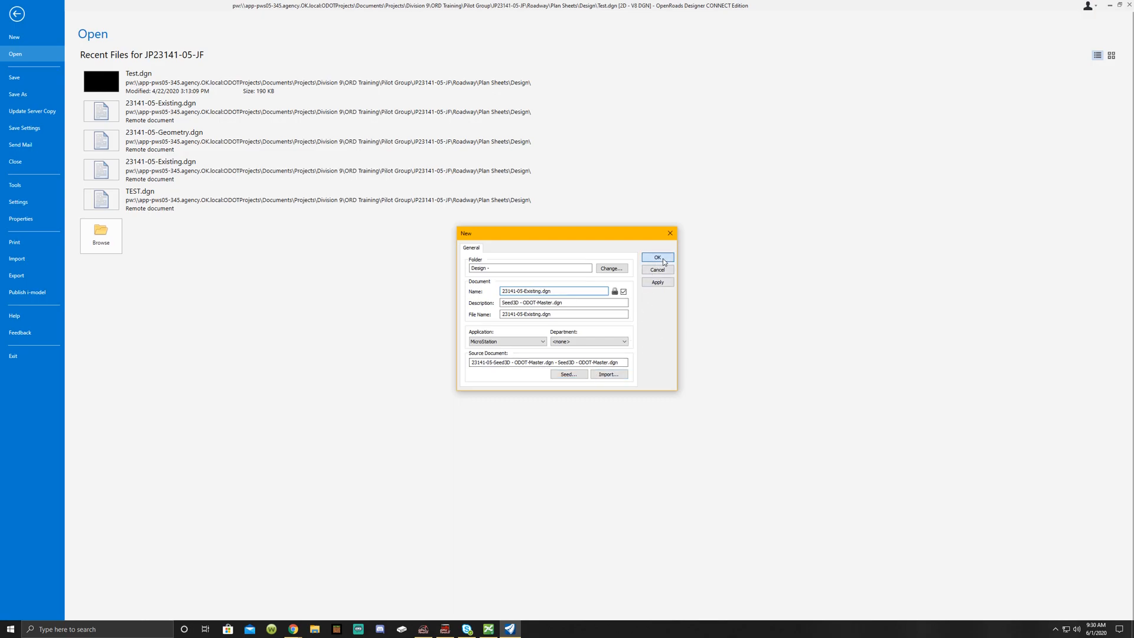
pyautogui.click(655, 258)
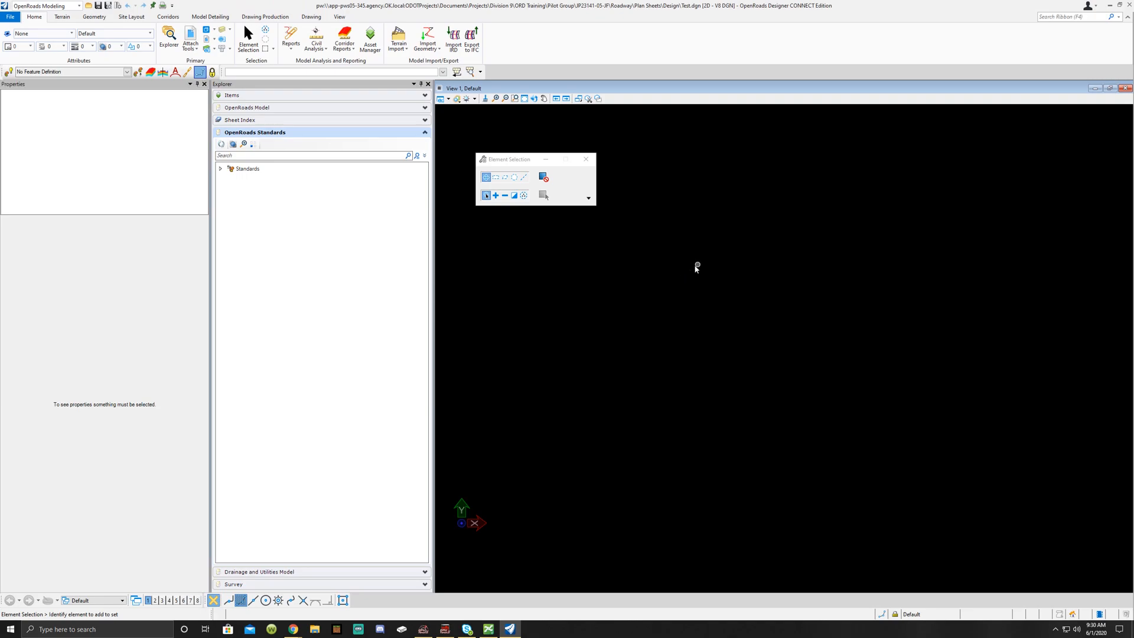
pyautogui.moveTo(730, 207)
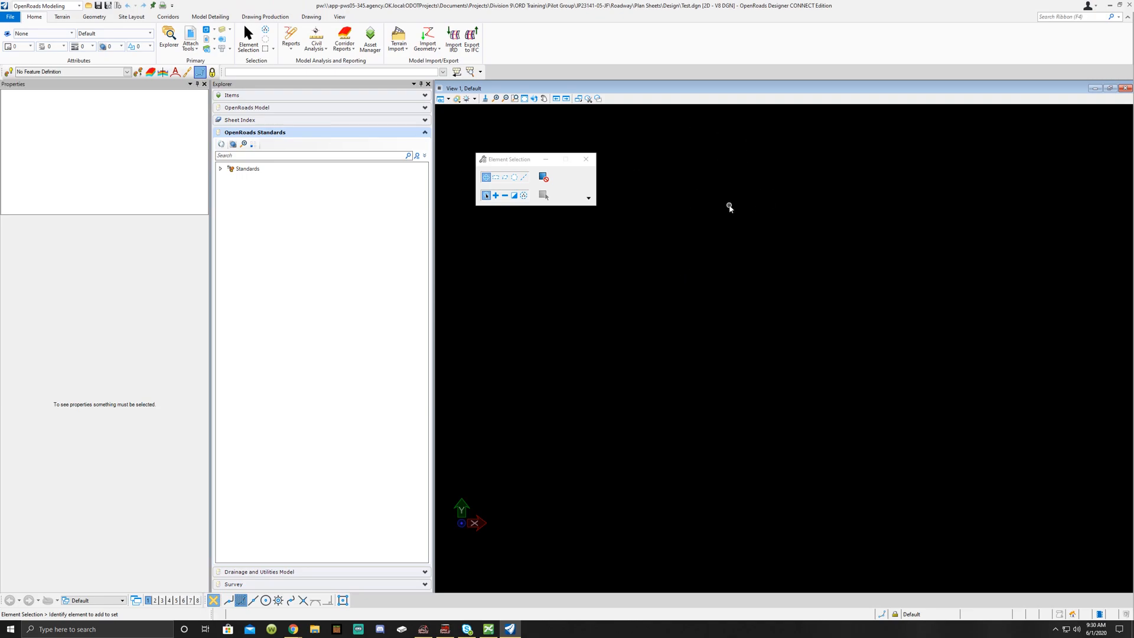
pyautogui.moveTo(713, 234)
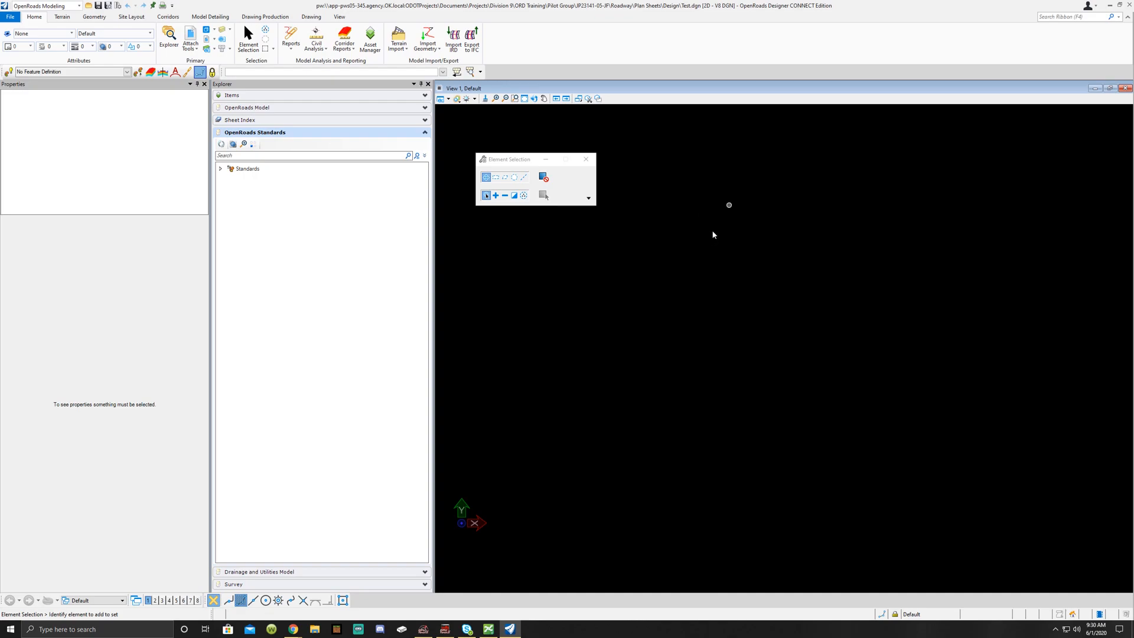
pyautogui.moveTo(709, 237)
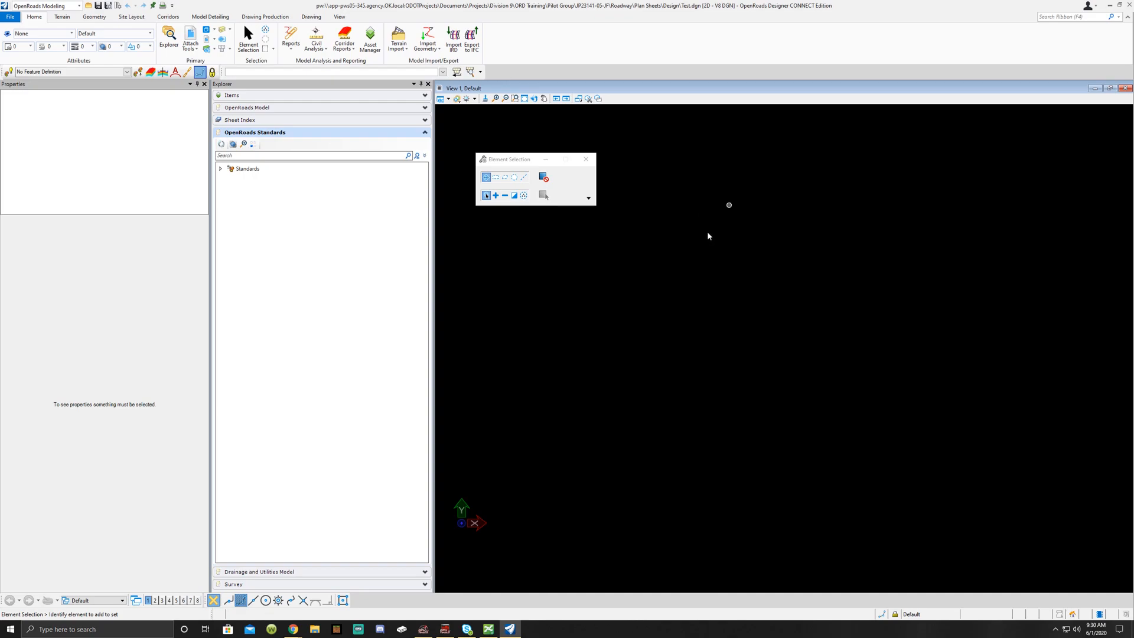
pyautogui.moveTo(709, 235)
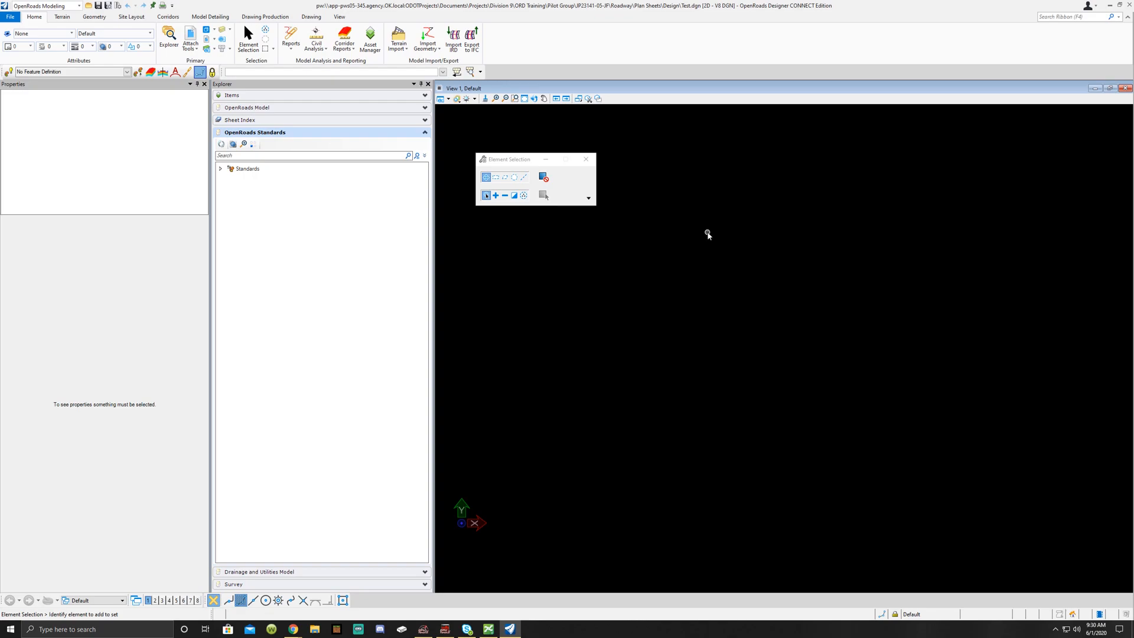
pyautogui.moveTo(718, 370)
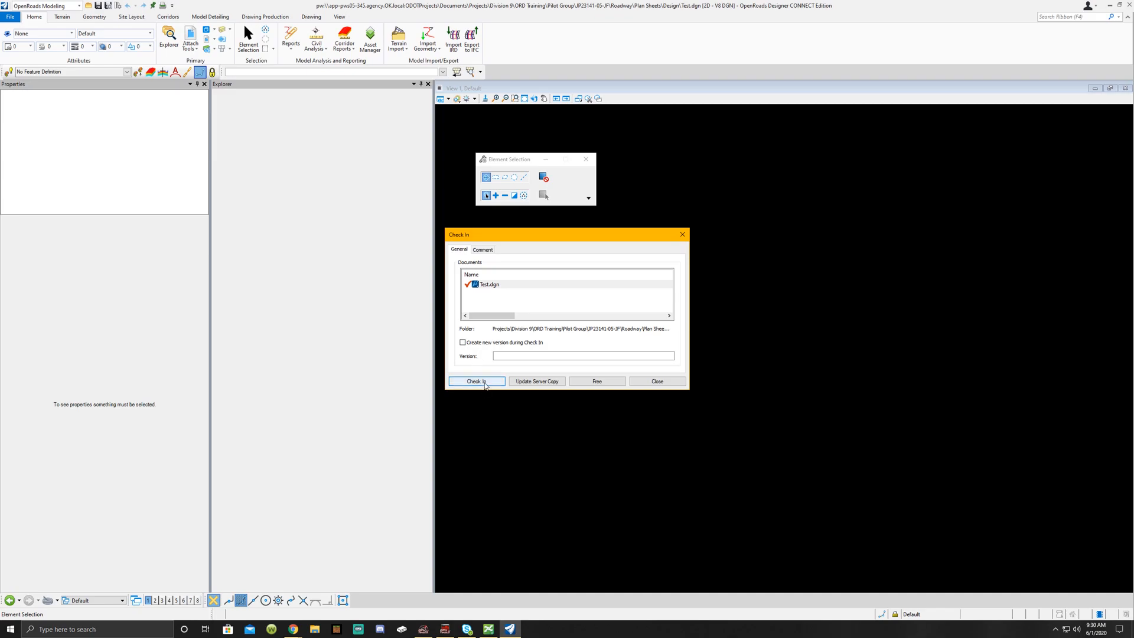
# - Check Test.dgn back in so 23141-05-Existing.dgn opens
pyautogui.click(476, 381)
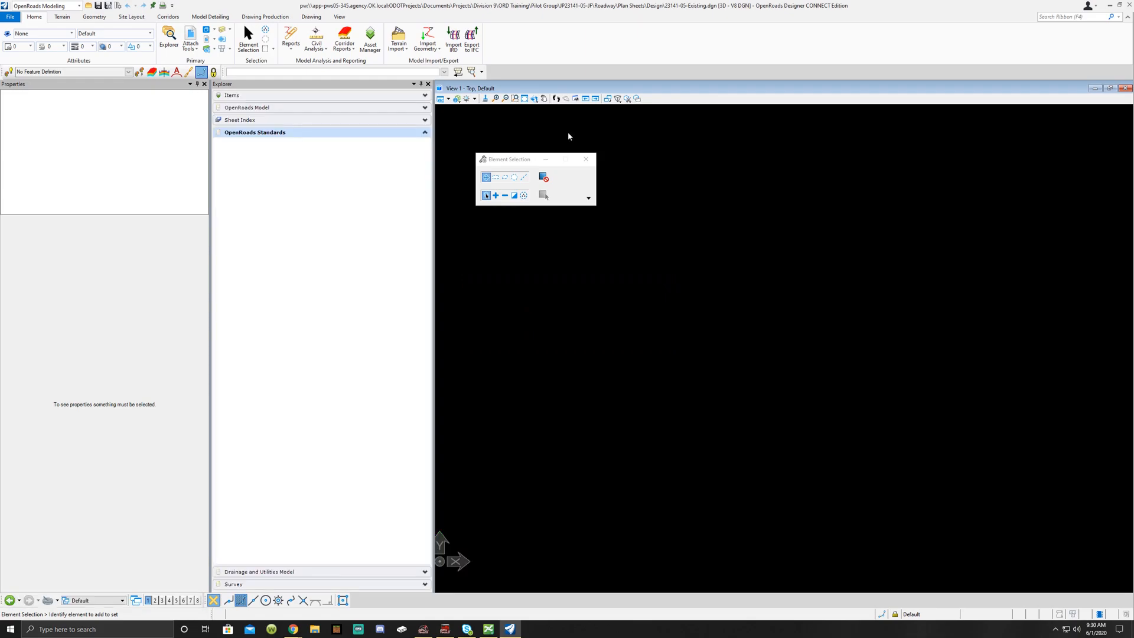
# - Return to ProjectWise Explorer and open 23141-05-Existing.dgn from the Design folder
pyautogui.click(254, 132)
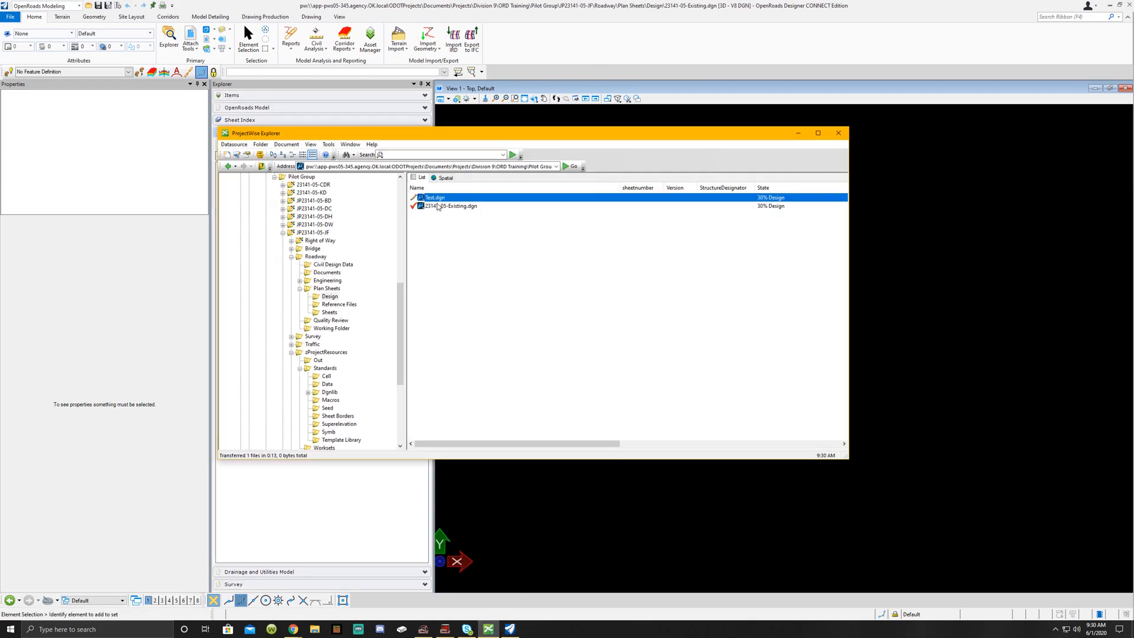
pyautogui.rightClick(433, 197)
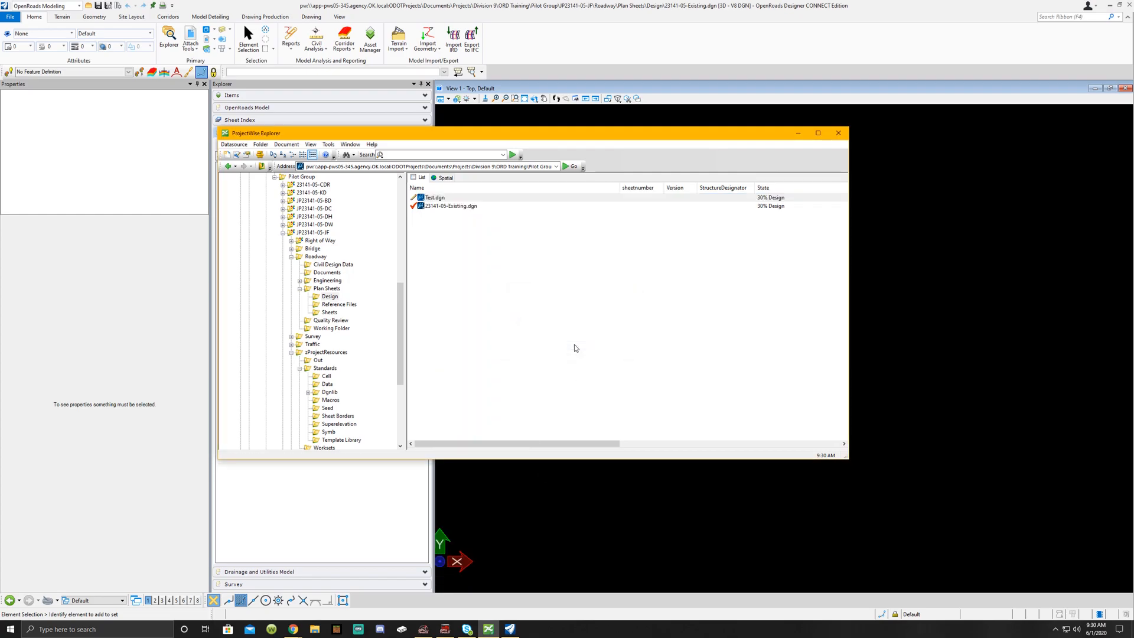
pyautogui.click(449, 197)
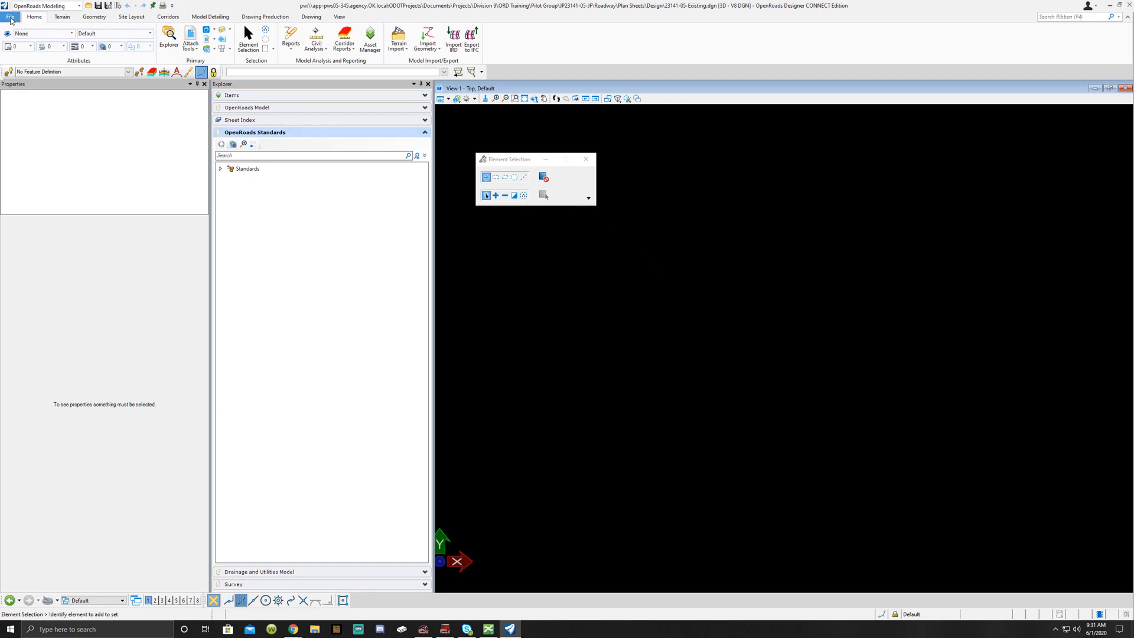
# - Browse ProjectWise from File > Open to reach 23141-05-Existing.dgn in Design
pyautogui.click(10, 16)
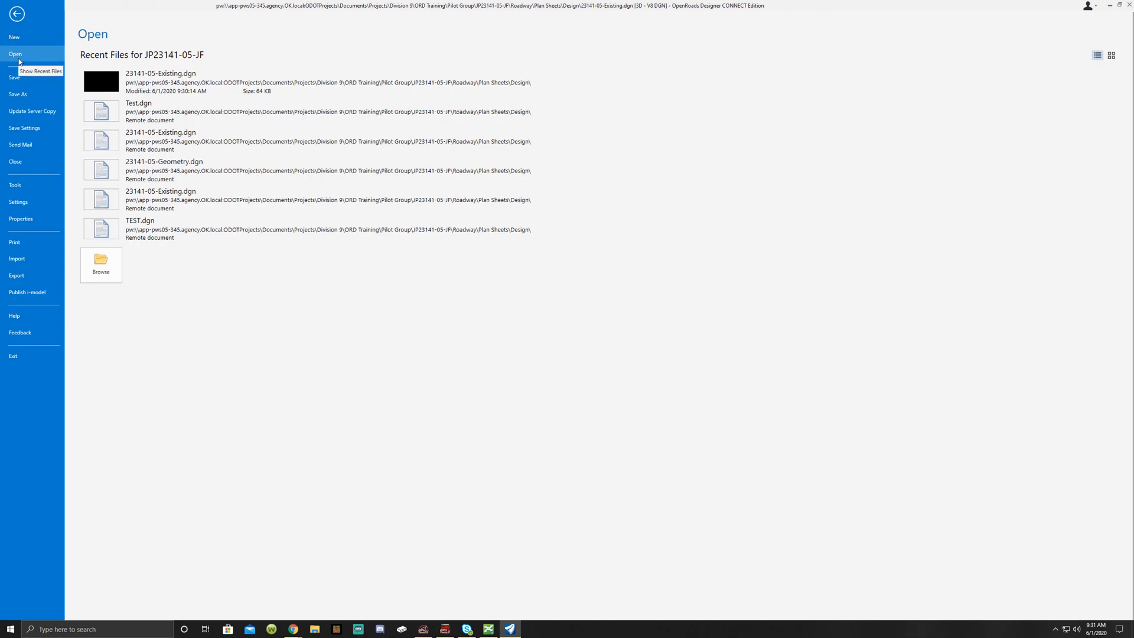
pyautogui.moveTo(179, 176)
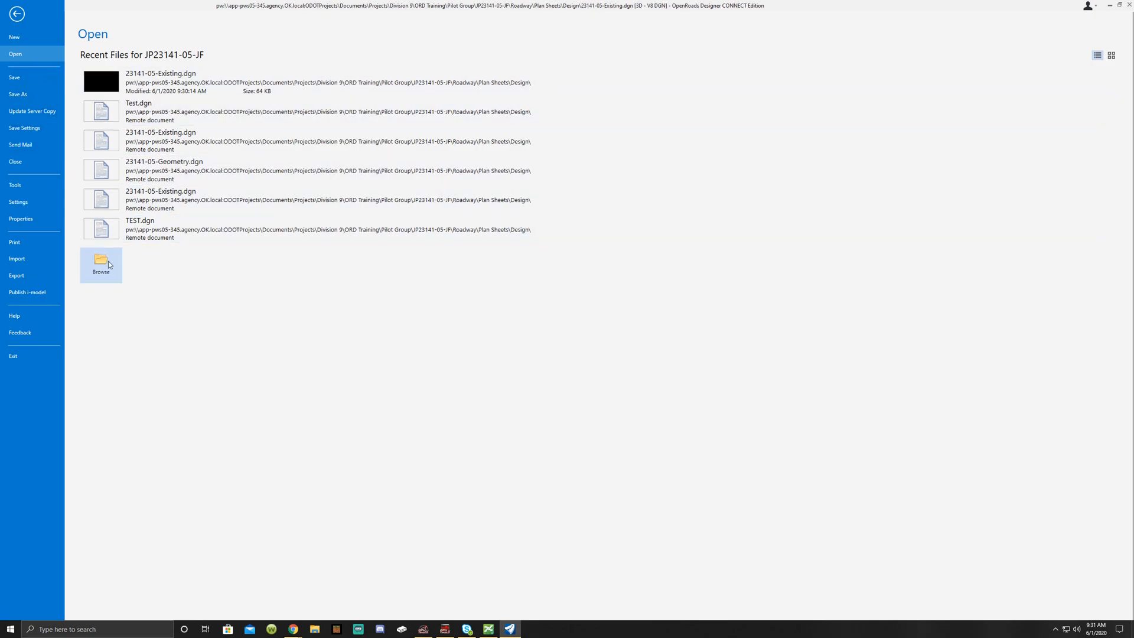
pyautogui.click(101, 264)
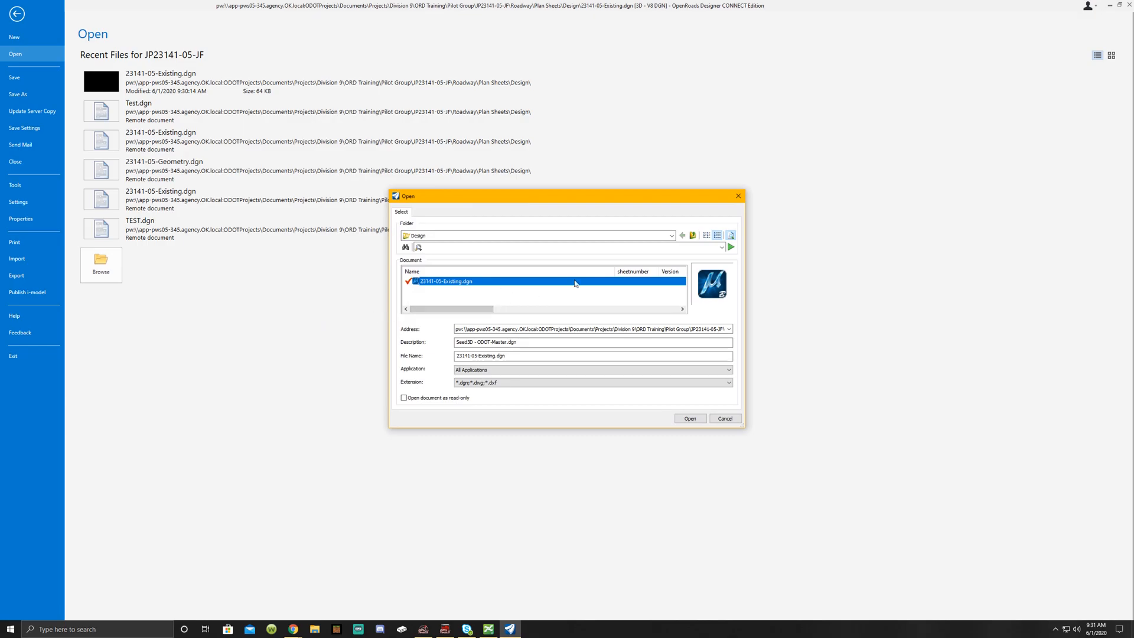
# - Navigate the ProjectWise folders through Pilot Group to 23141-05-CDR's Roadway folder
pyautogui.click(670, 235)
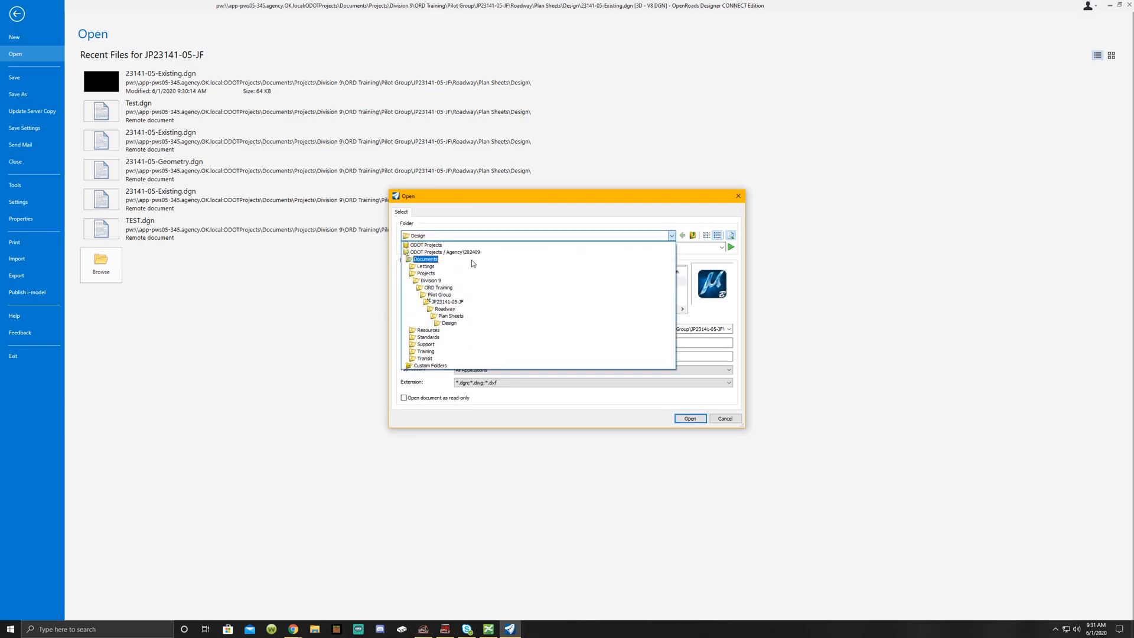
pyautogui.click(446, 302)
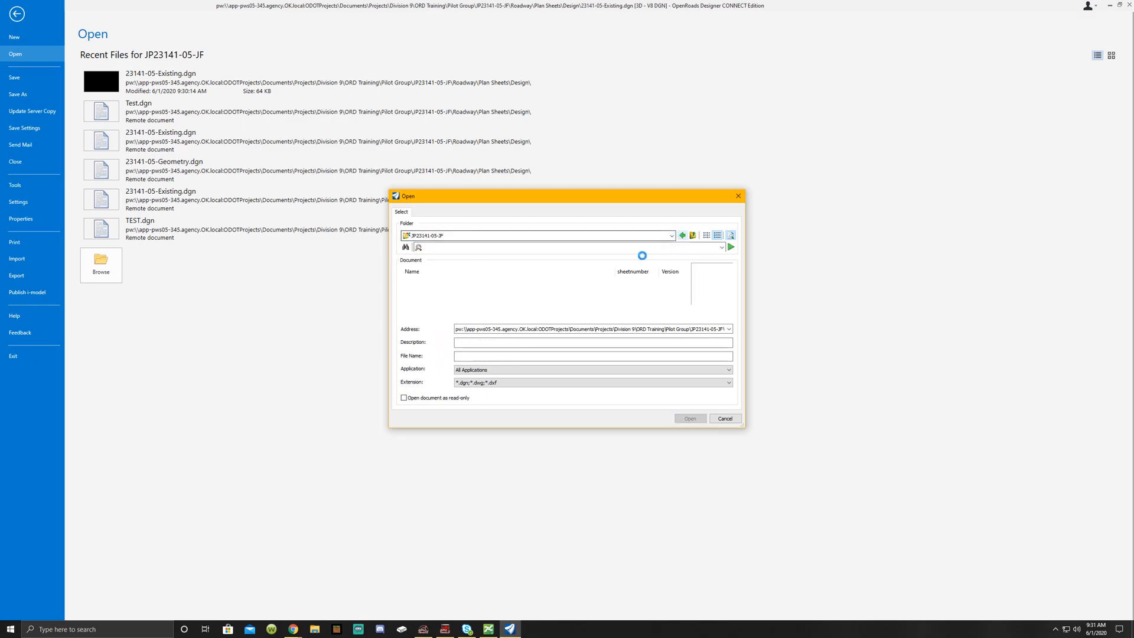
pyautogui.click(671, 235)
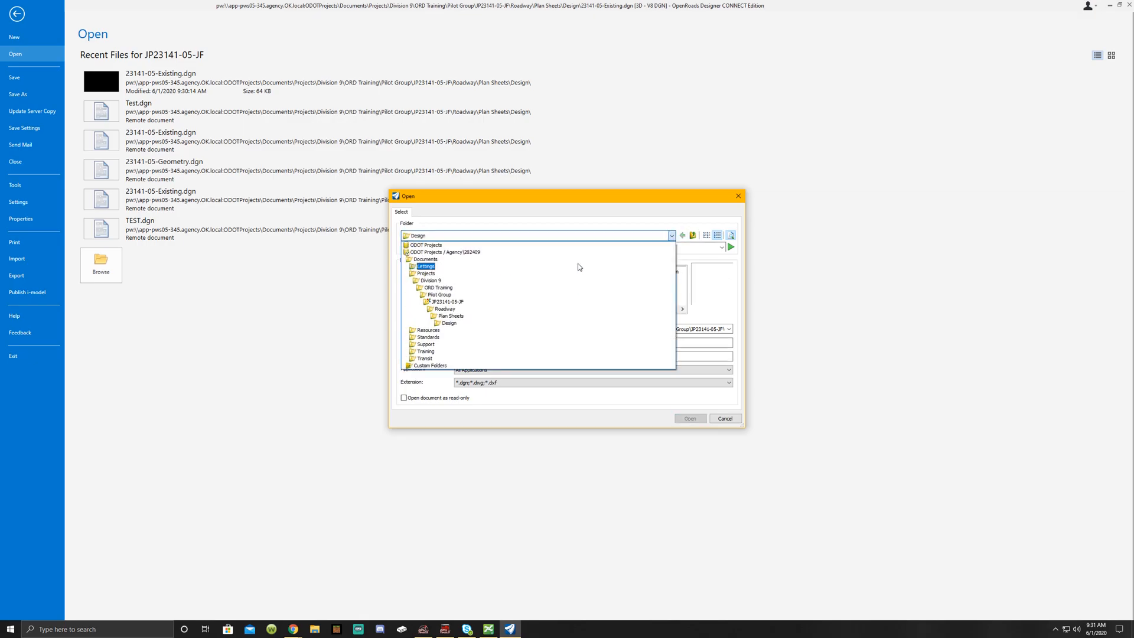
pyautogui.click(438, 294)
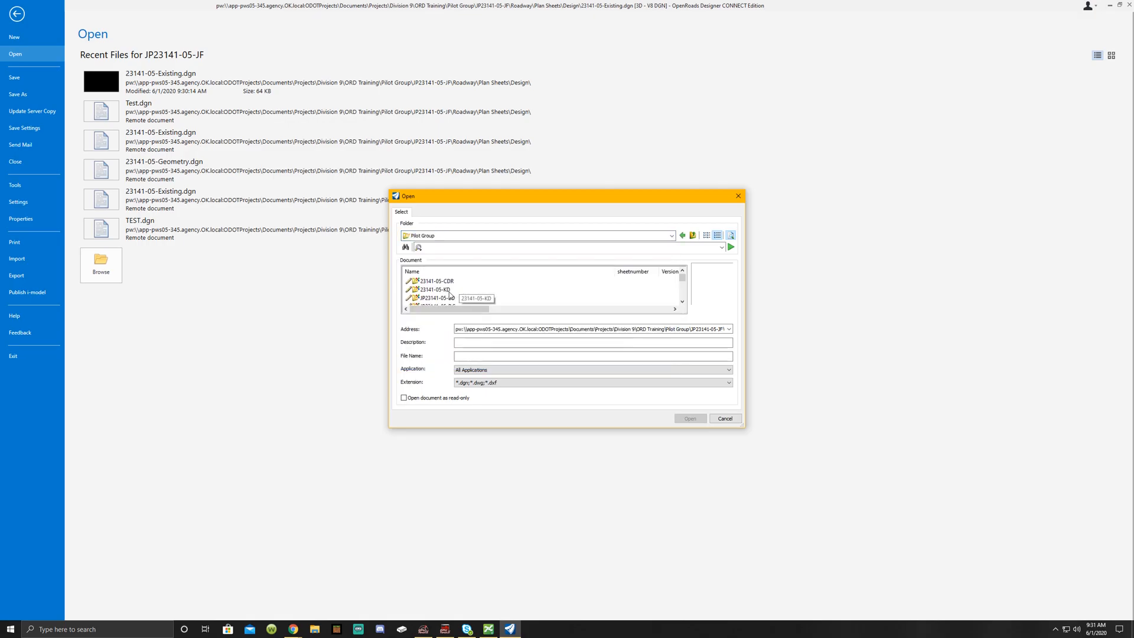
pyautogui.doubleClick(434, 281)
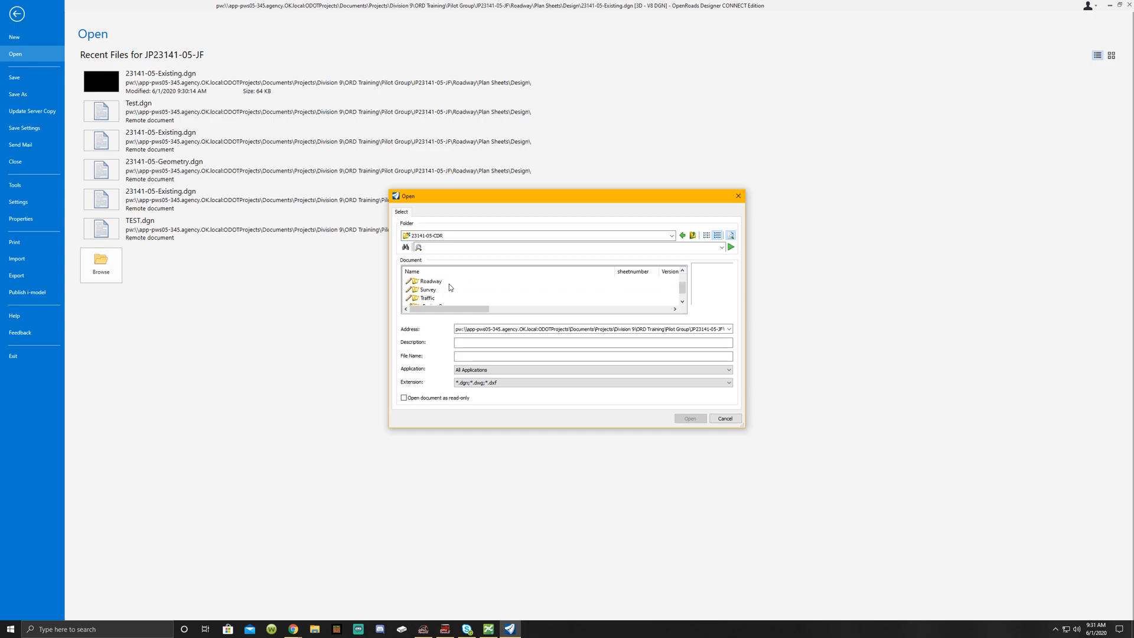
pyautogui.doubleClick(429, 281)
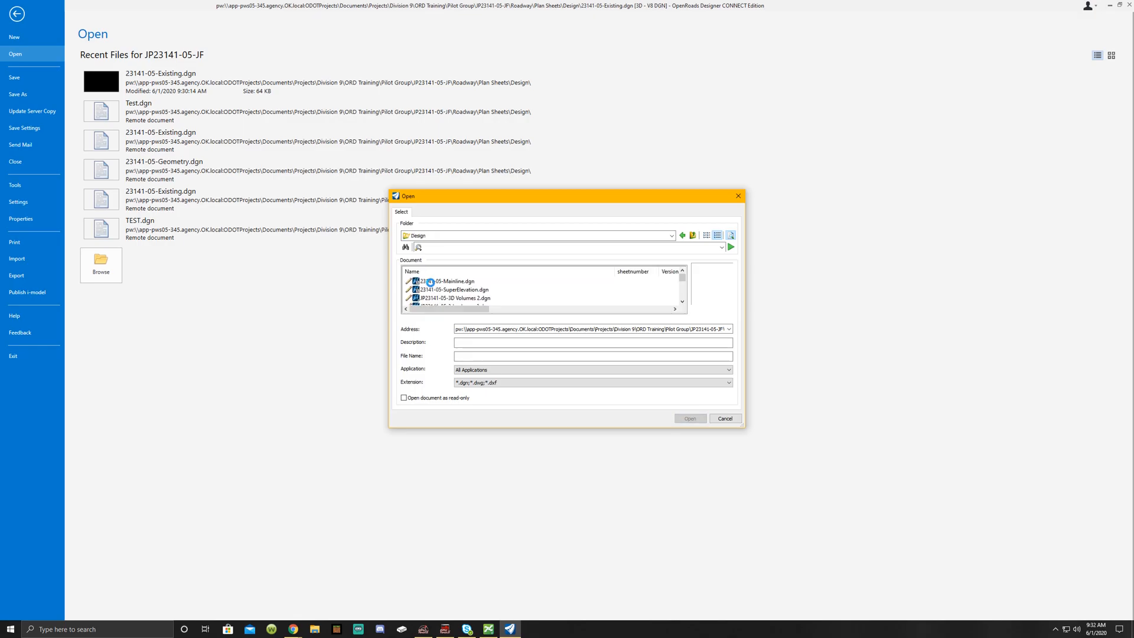
# - Select JP23141-05-Existing Surface V7.dgn and open it
pyautogui.scroll(-3)
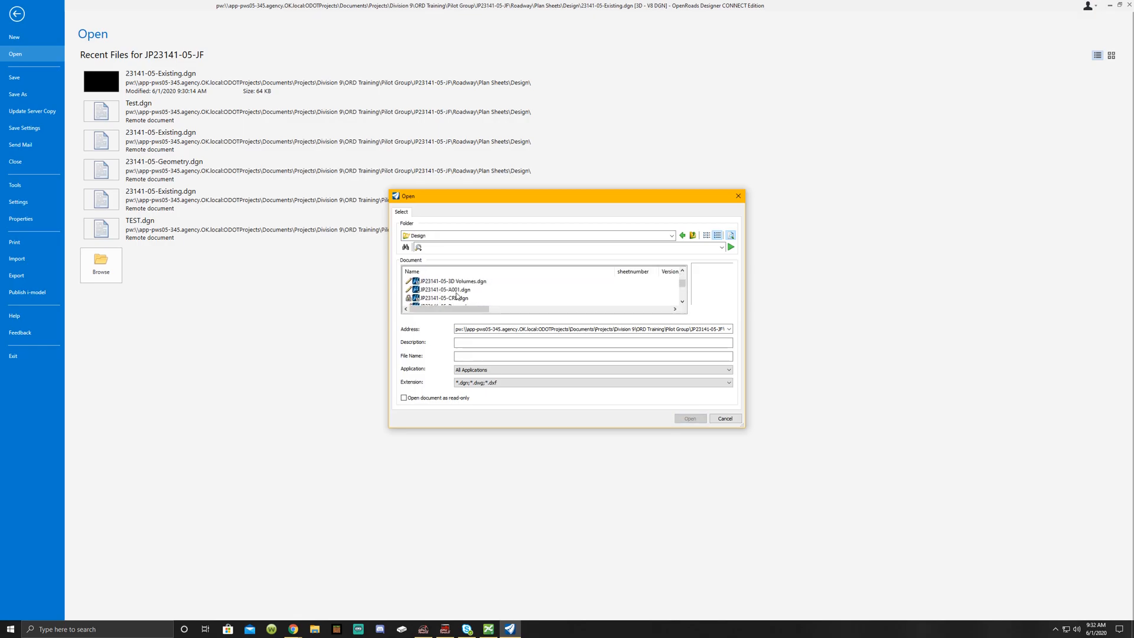
pyautogui.scroll(-3)
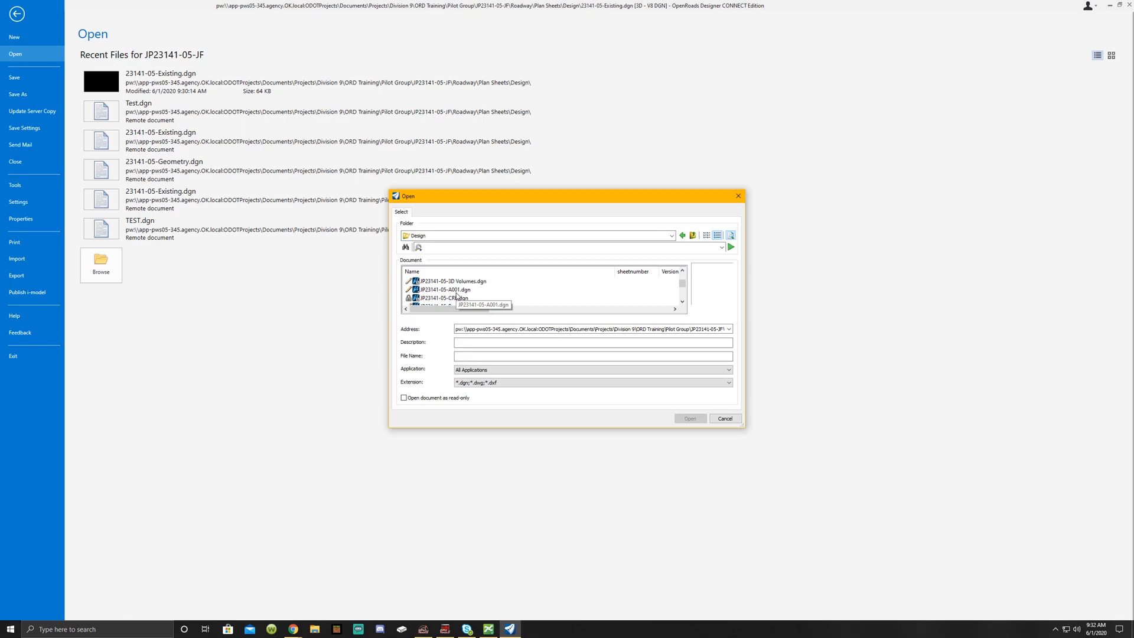
pyautogui.scroll(-3)
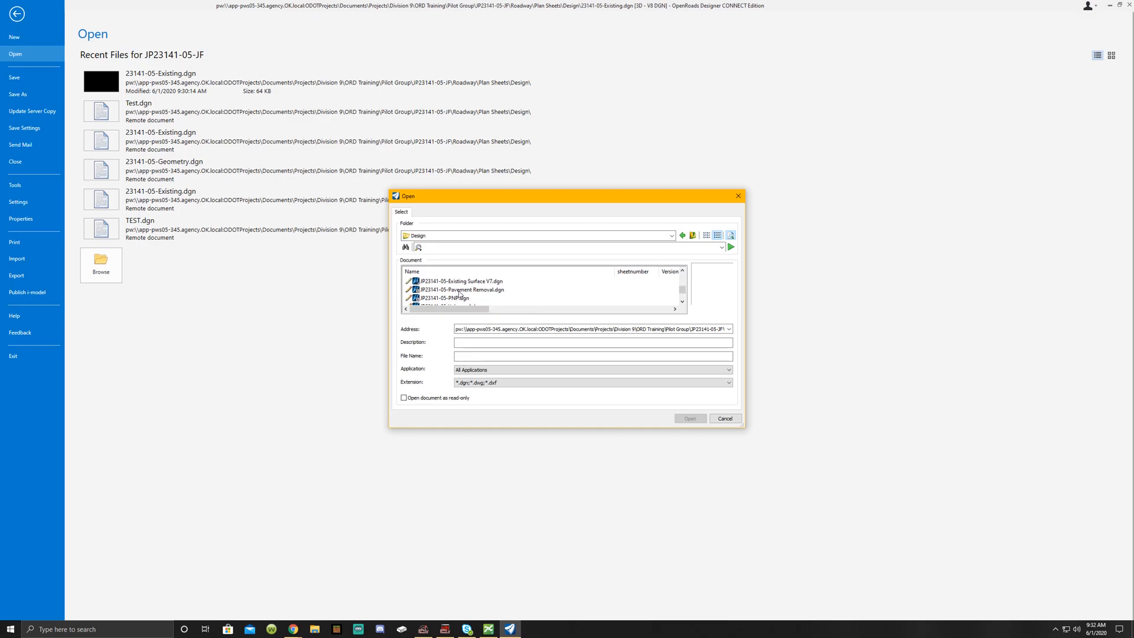
pyautogui.click(460, 281)
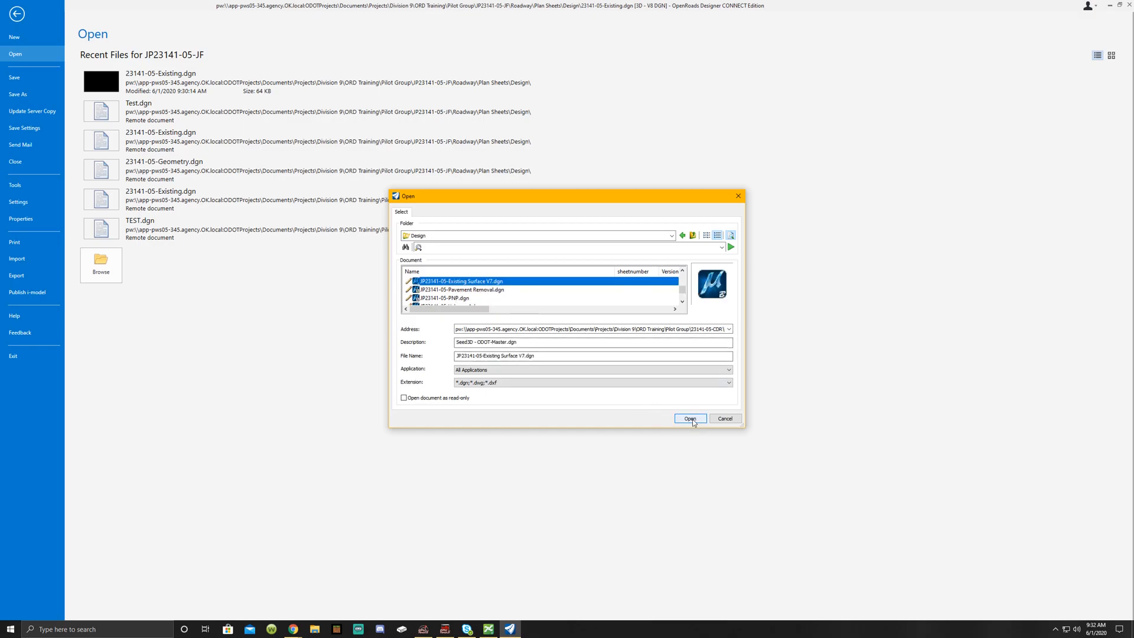
pyautogui.click(689, 418)
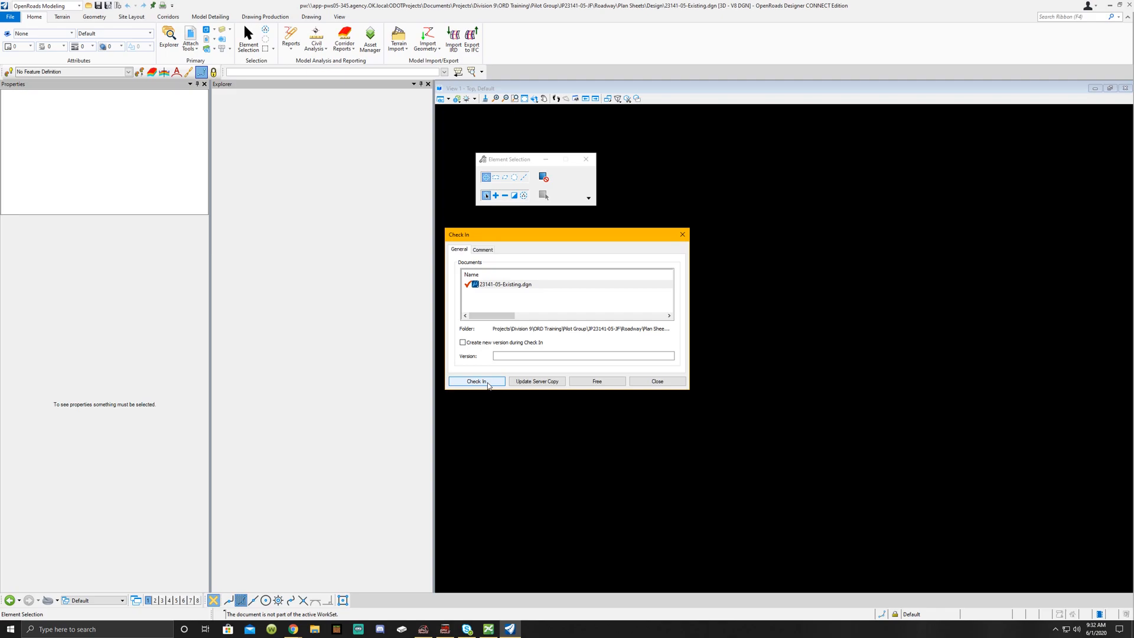
# - Check in 23141-05-Existing.dgn, then show the surface file in a 2 Views Plan/3D layout
pyautogui.click(477, 381)
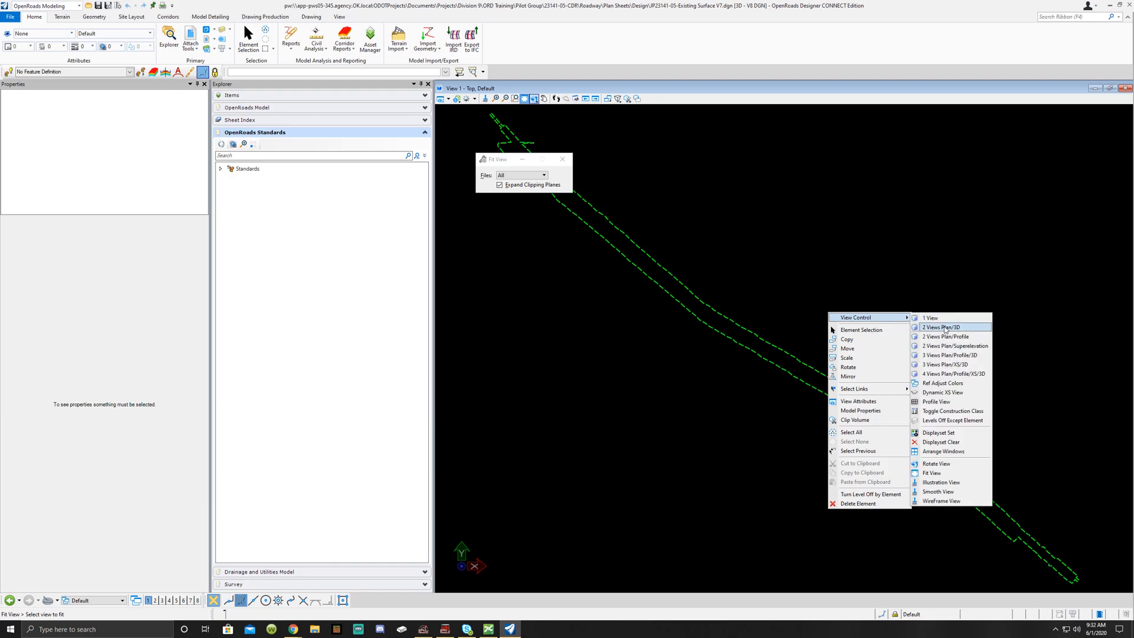
pyautogui.click(943, 327)
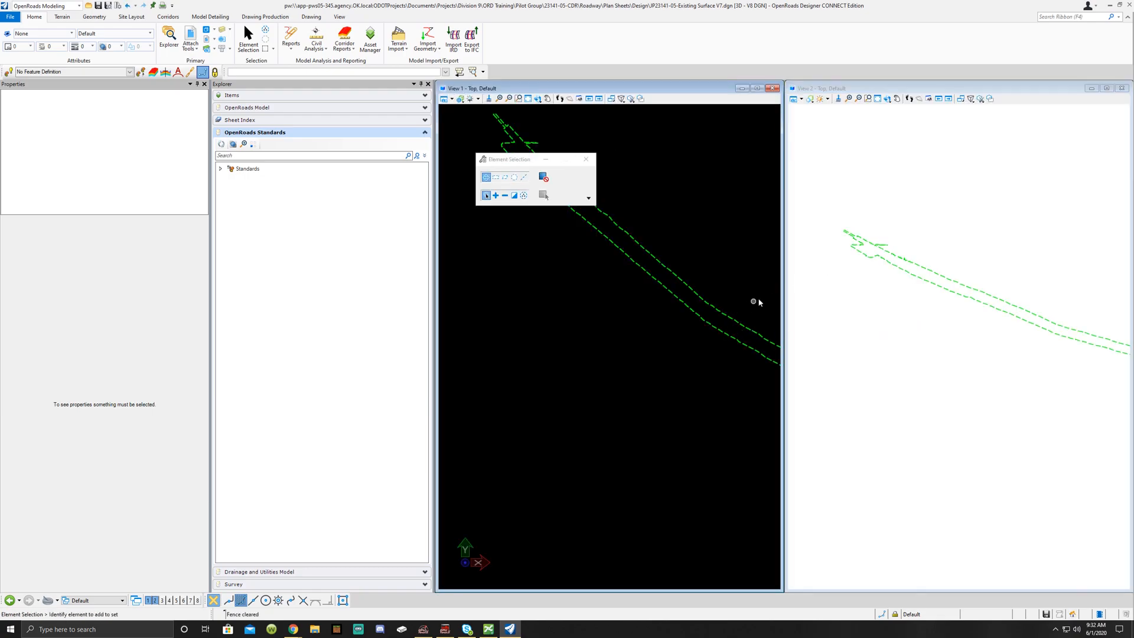
pyautogui.moveTo(612, 311)
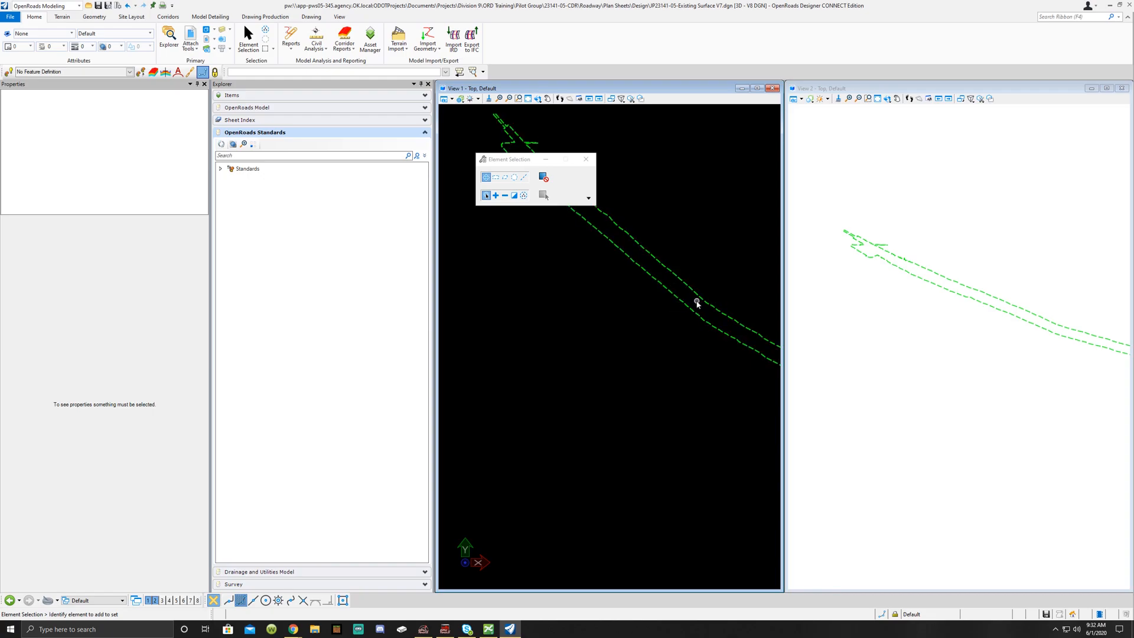
pyautogui.click(696, 303)
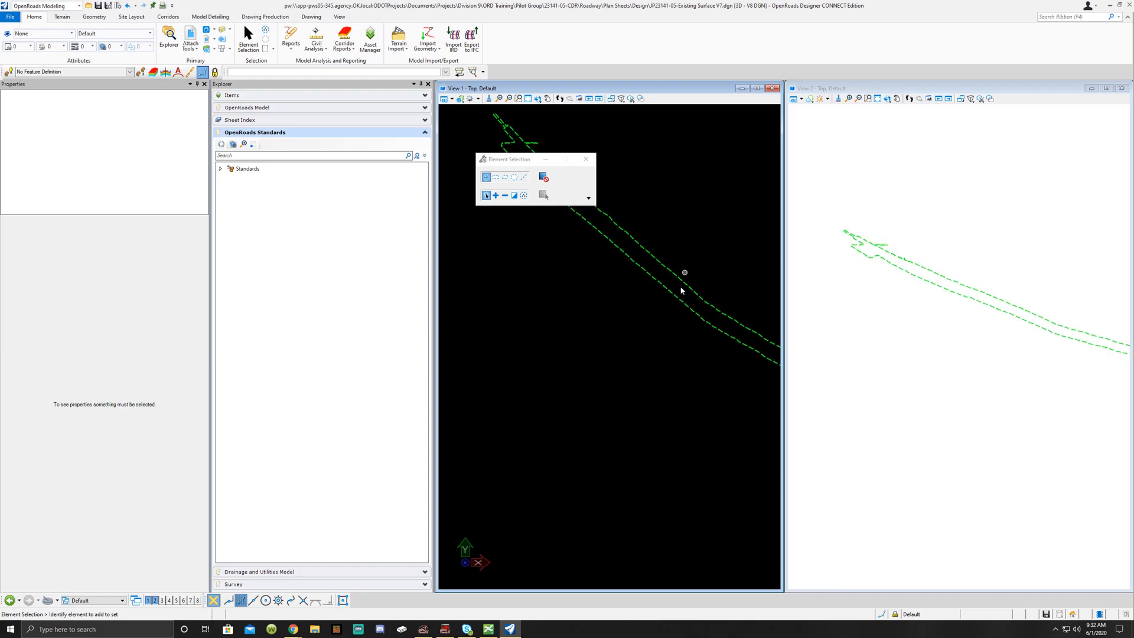
pyautogui.moveTo(629, 274)
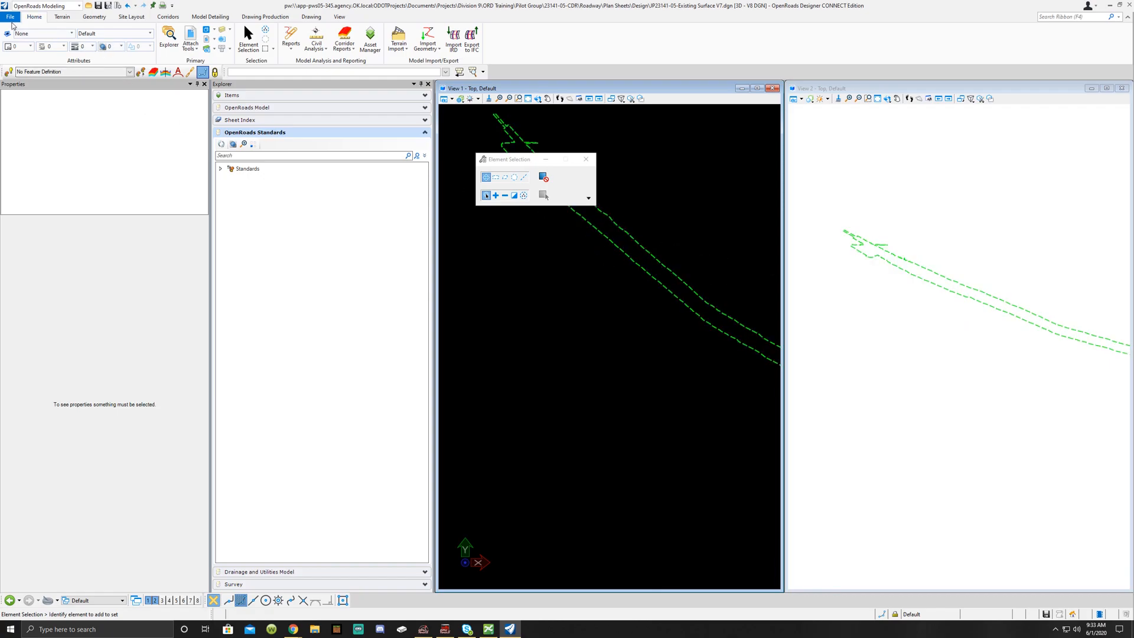
# - Reopen 23141-05-Existing.dgn from the File menu's Recent Files
pyautogui.click(10, 16)
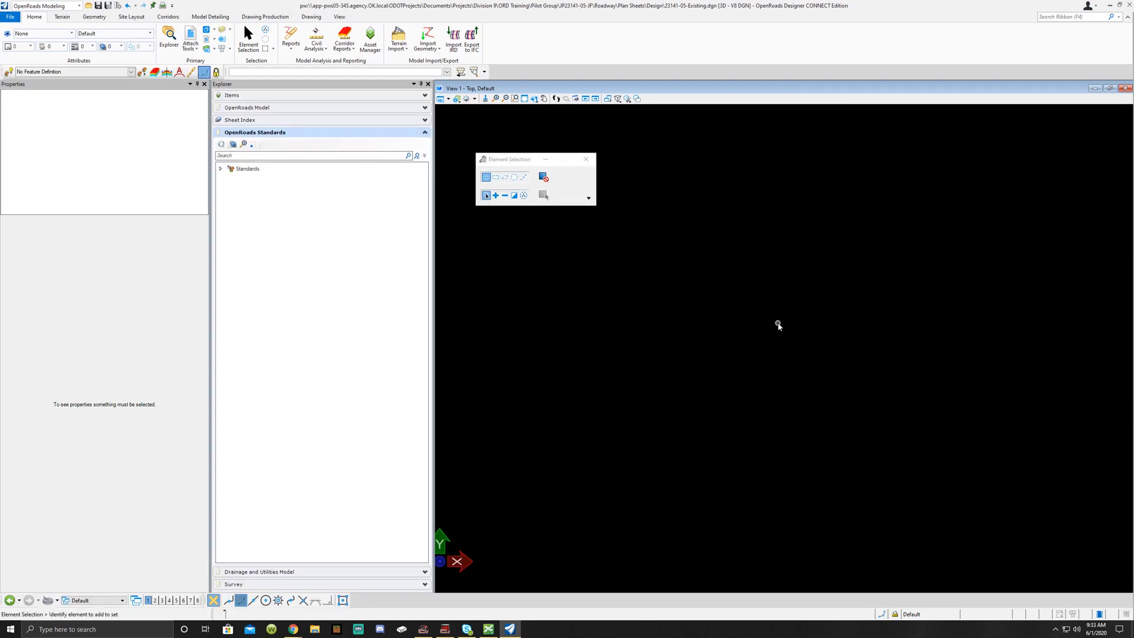
pyautogui.moveTo(745, 276)
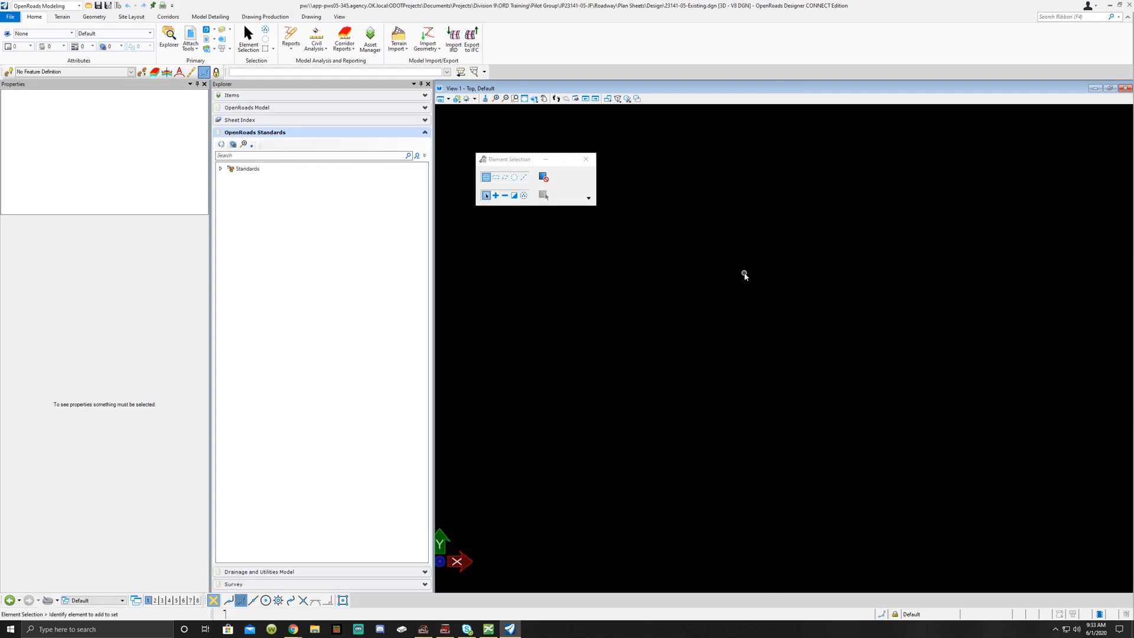